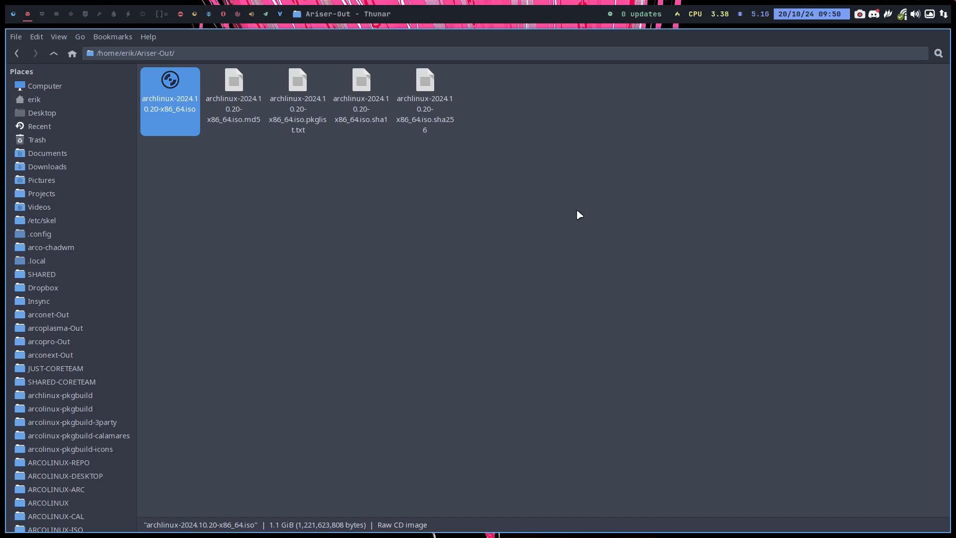
pyautogui.moveTo(573, 221)
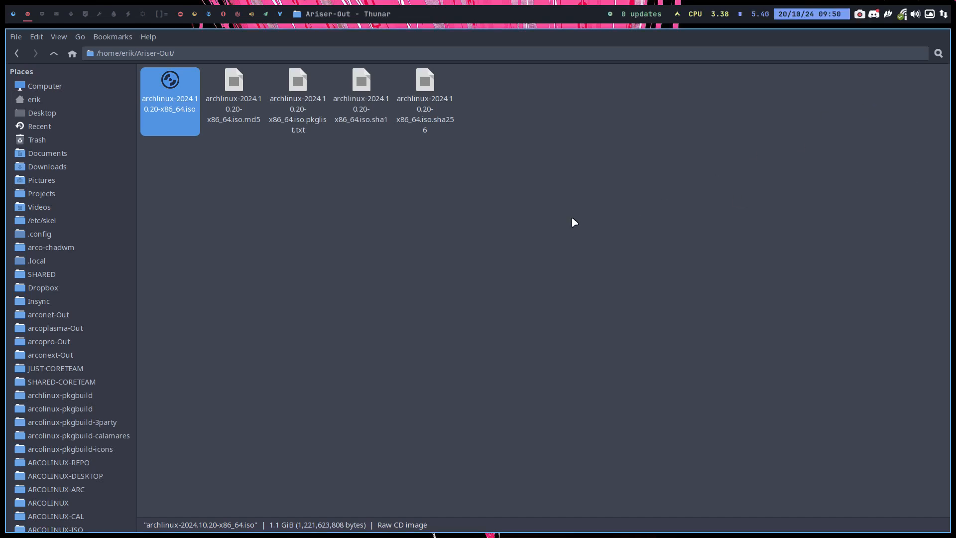
# - In the file manager, return to the home folder, reopen Ariser-Out and clear the selection
pyautogui.click(139, 53)
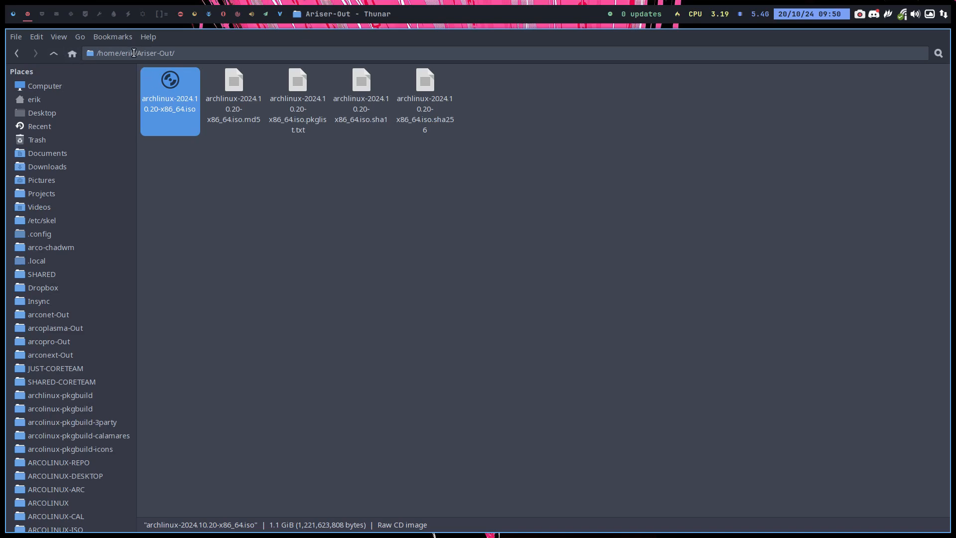
pyautogui.click(54, 53)
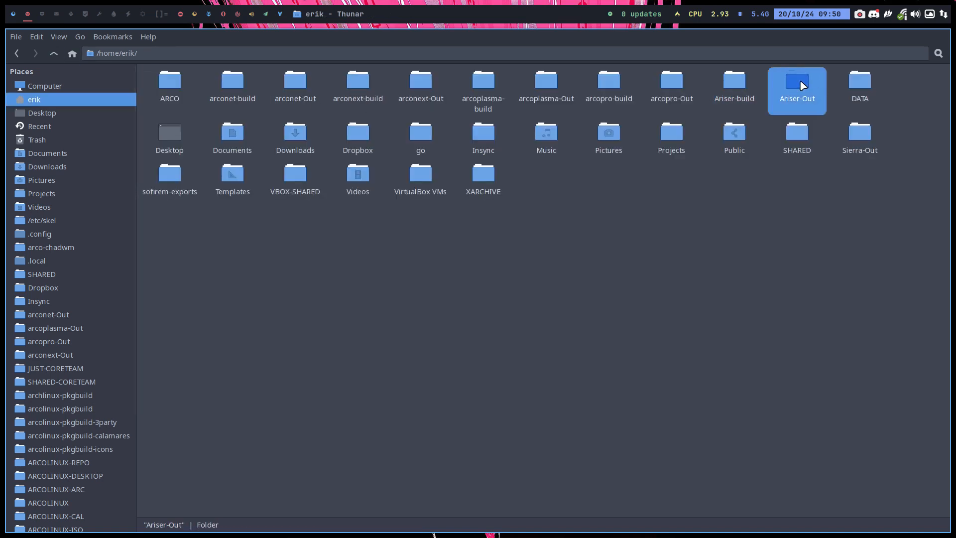
pyautogui.doubleClick(796, 85)
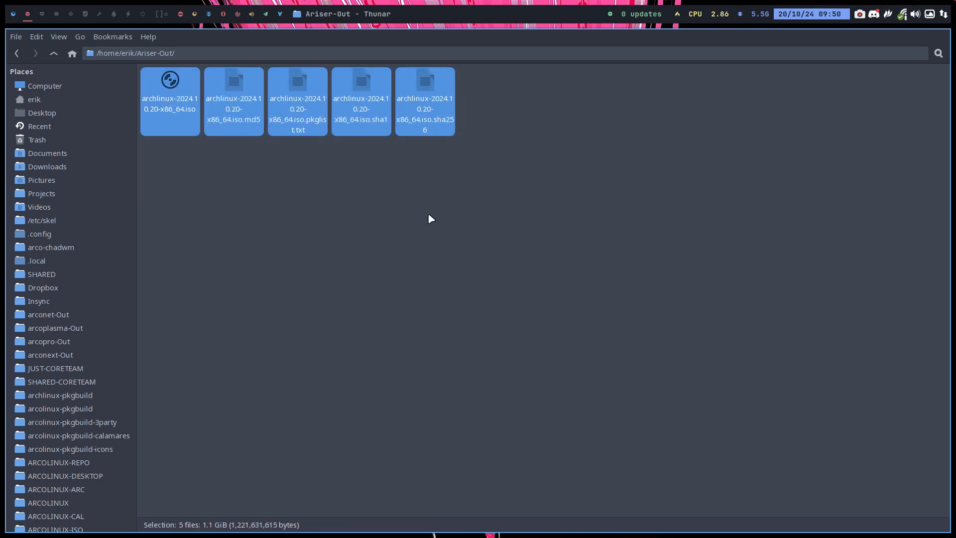
pyautogui.click(428, 218)
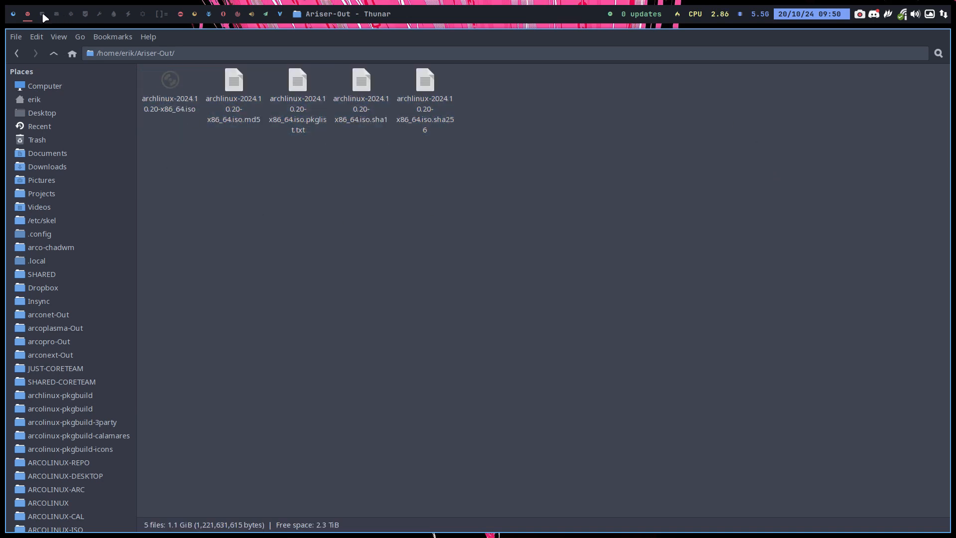
# - In VirtualBox, clone the template machine under the name Ariser
pyautogui.click(44, 14)
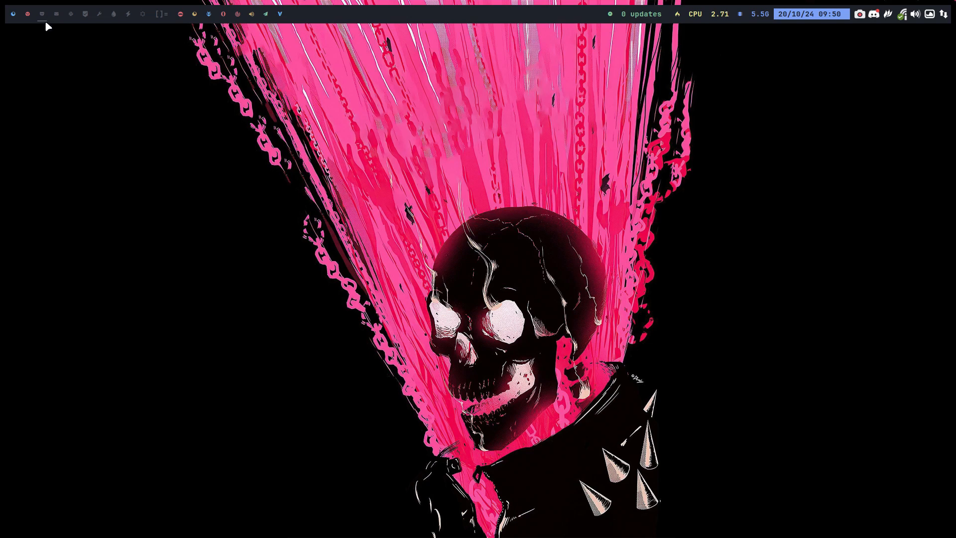
pyautogui.click(41, 14)
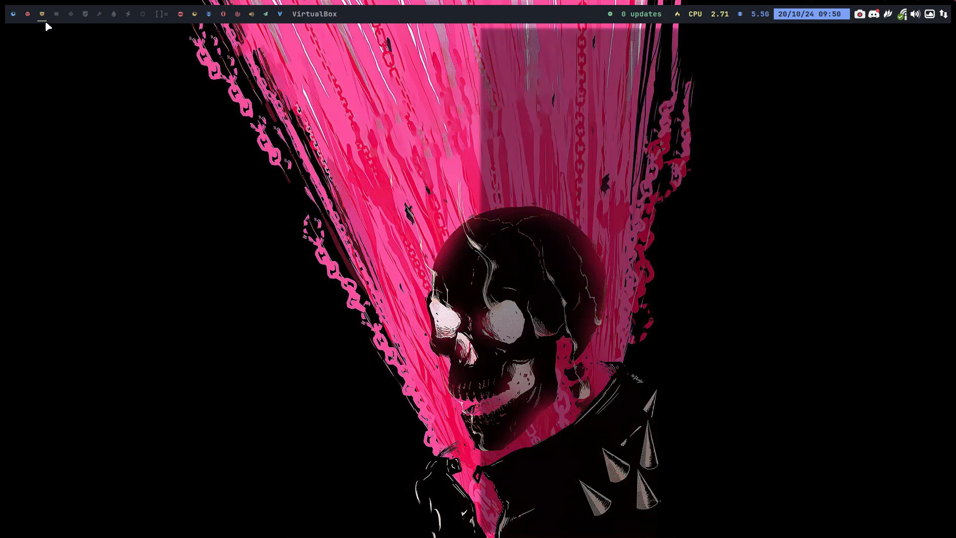
pyautogui.click(41, 13)
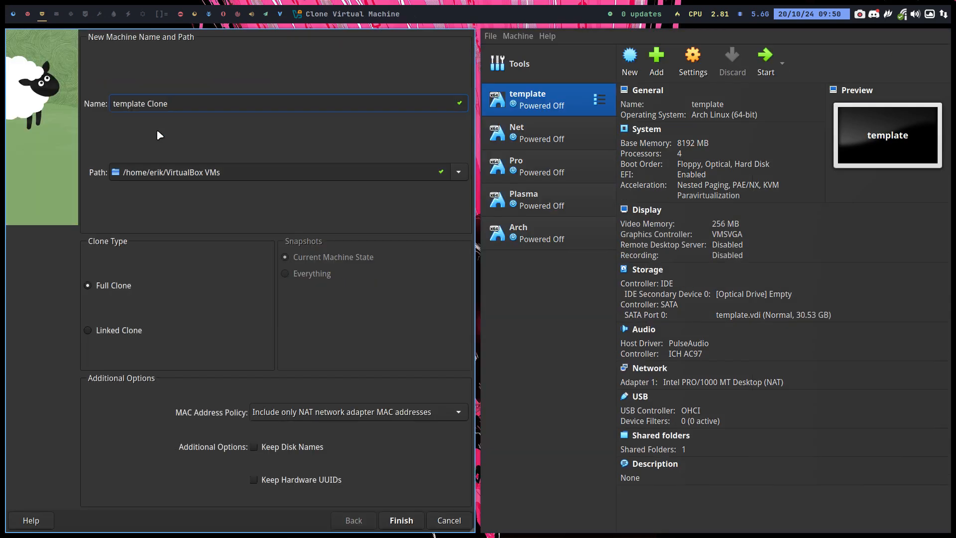
pyautogui.write('Aris')
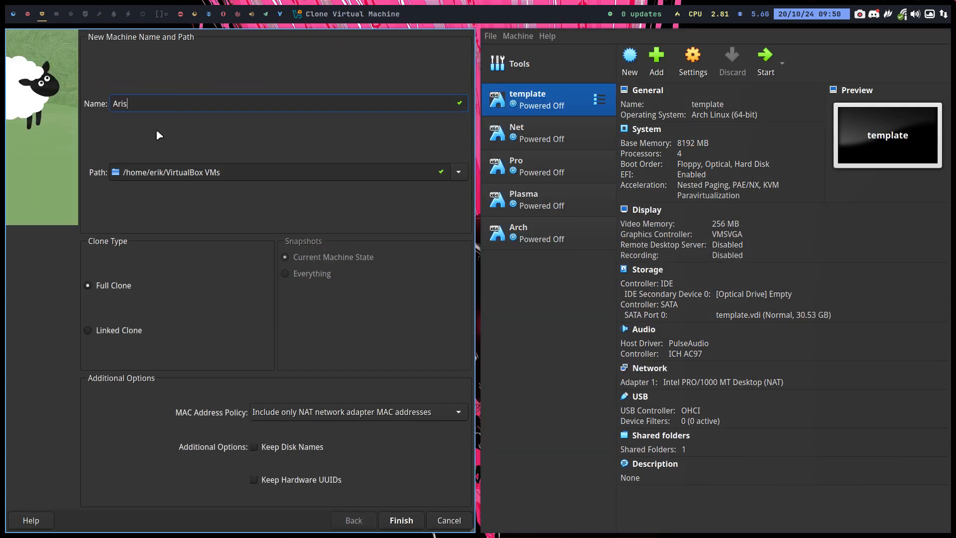
pyautogui.write('er')
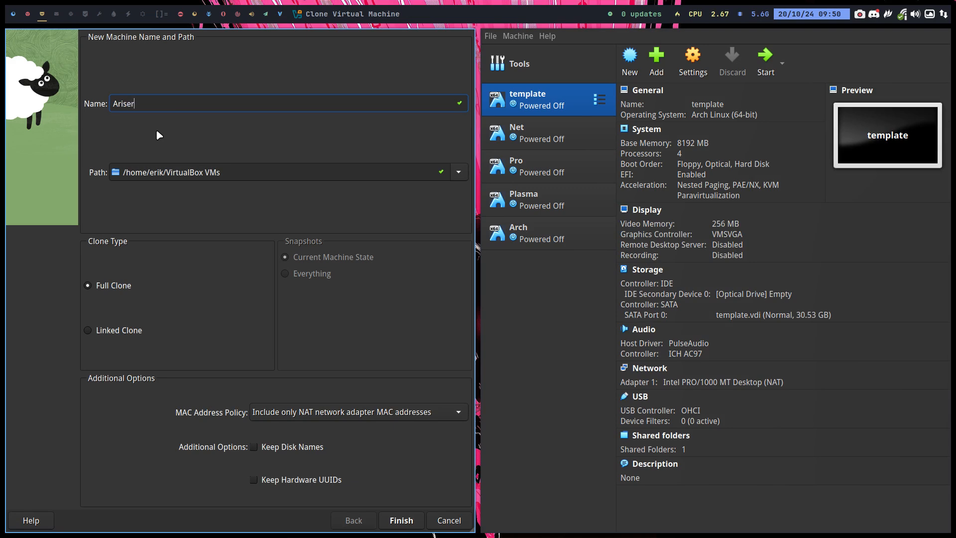
pyautogui.click(400, 520)
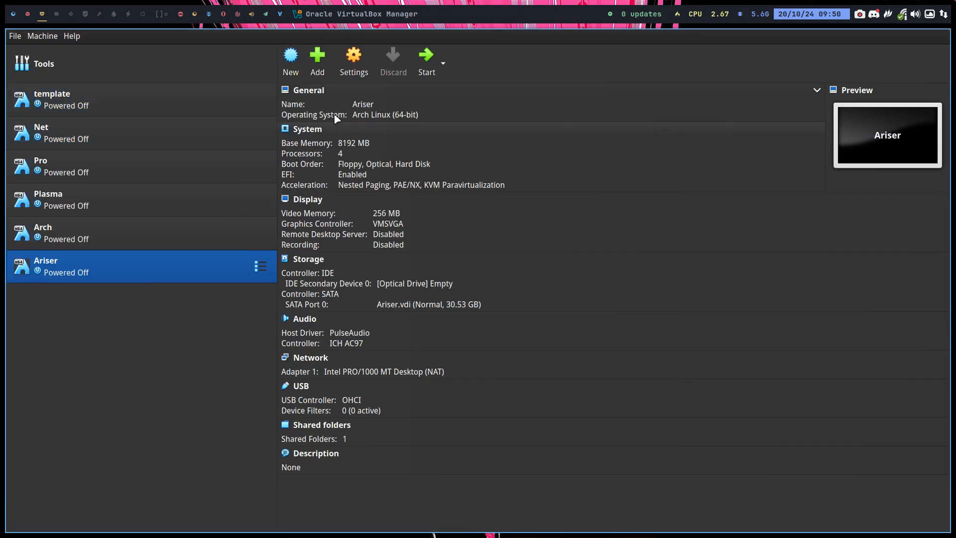
pyautogui.moveTo(493, 304)
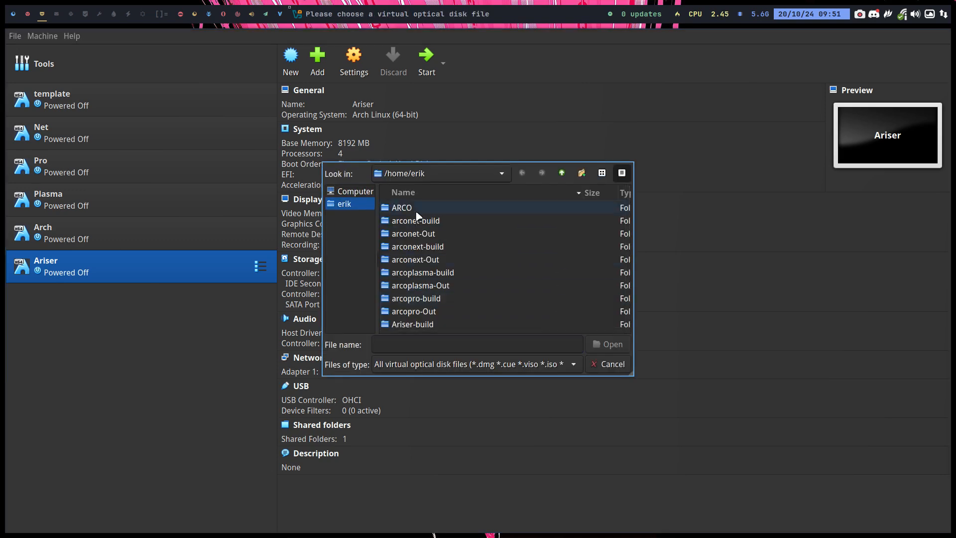
# - Attach archlinux-2024.10.20-x86_64.iso from Ariser-Out to Ariser's optical drive
pyautogui.scroll(-3)
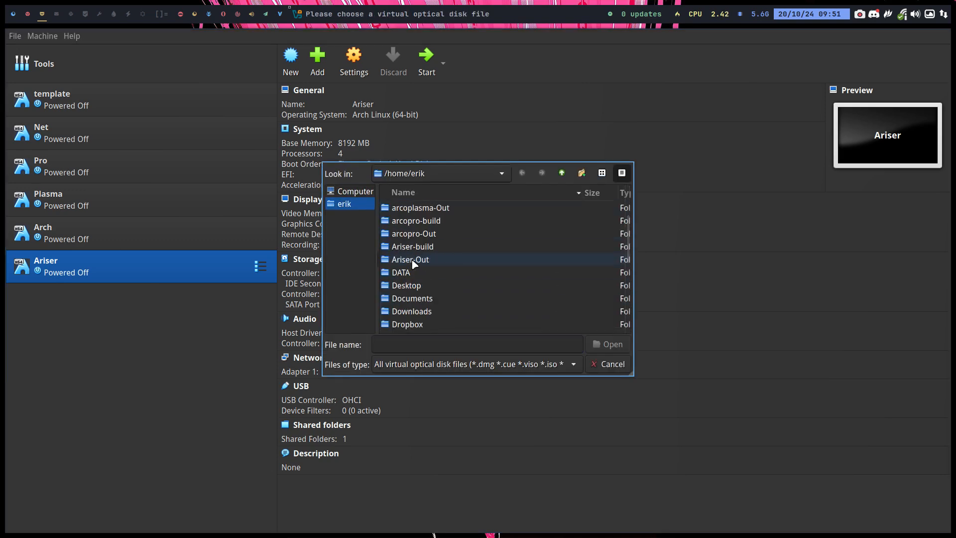
pyautogui.doubleClick(409, 259)
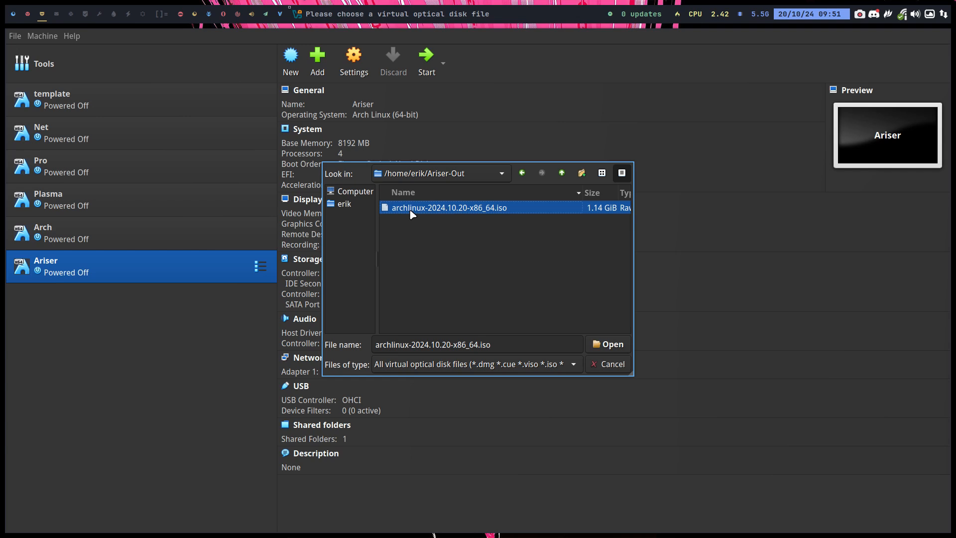
pyautogui.moveTo(522, 267)
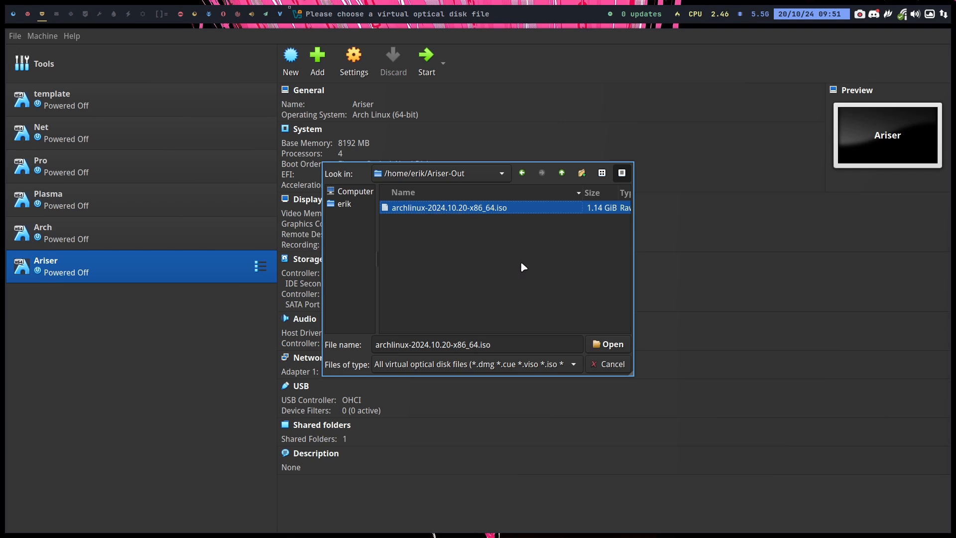
pyautogui.click(608, 344)
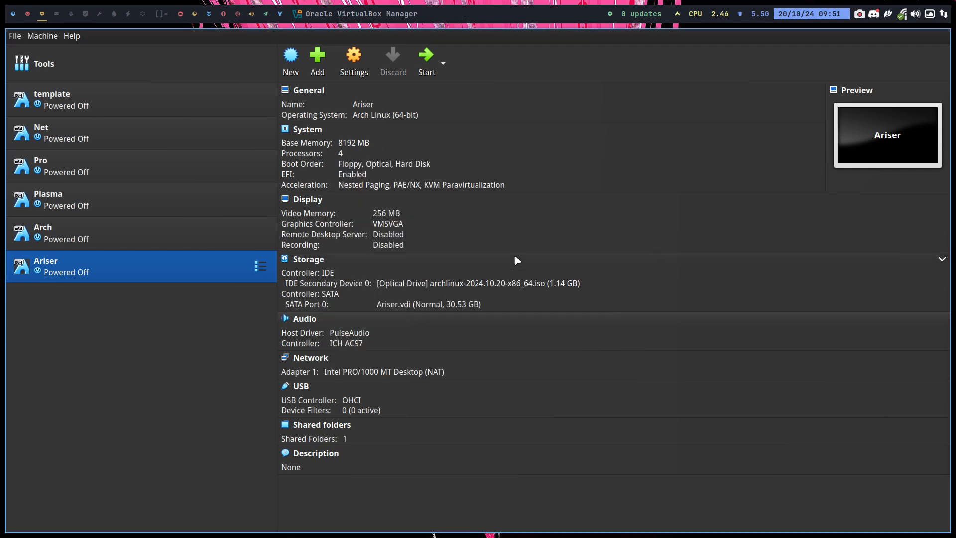
# - Start Ariser, boot into the Arch live console, load be-latin1 keys and list /
pyautogui.click(426, 58)
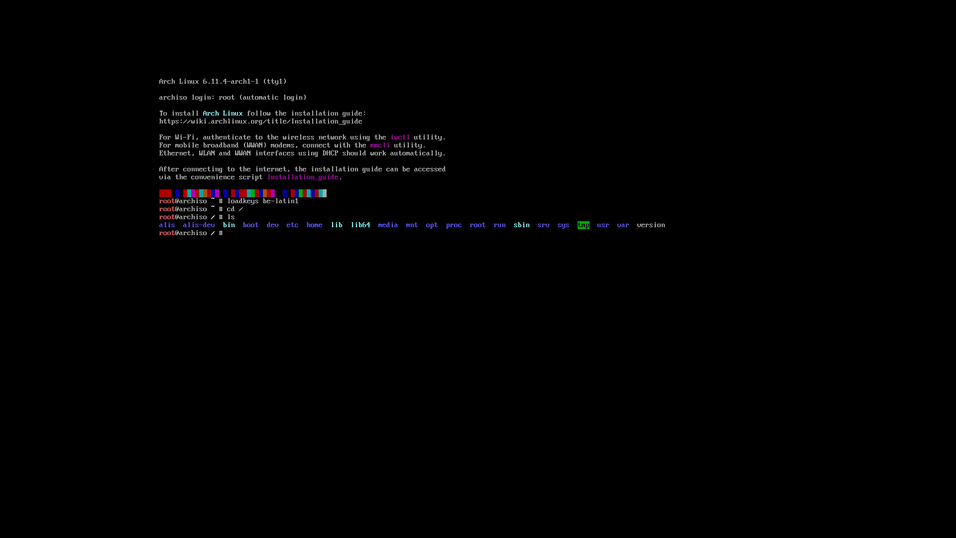
# - Run alis, continue past the pacman-init notice, and answer y to fetch the latest GitHub code
pyautogui.write('alis')
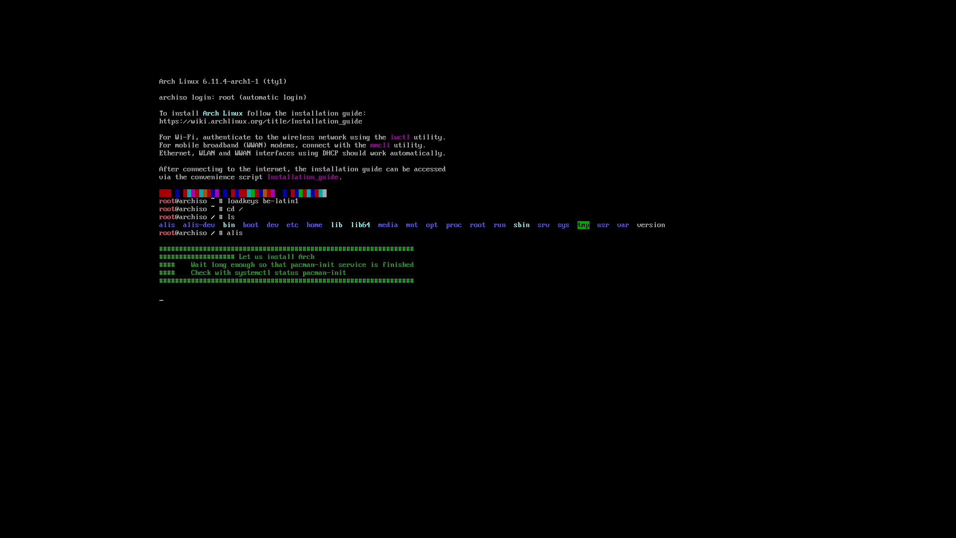
pyautogui.press('Return')
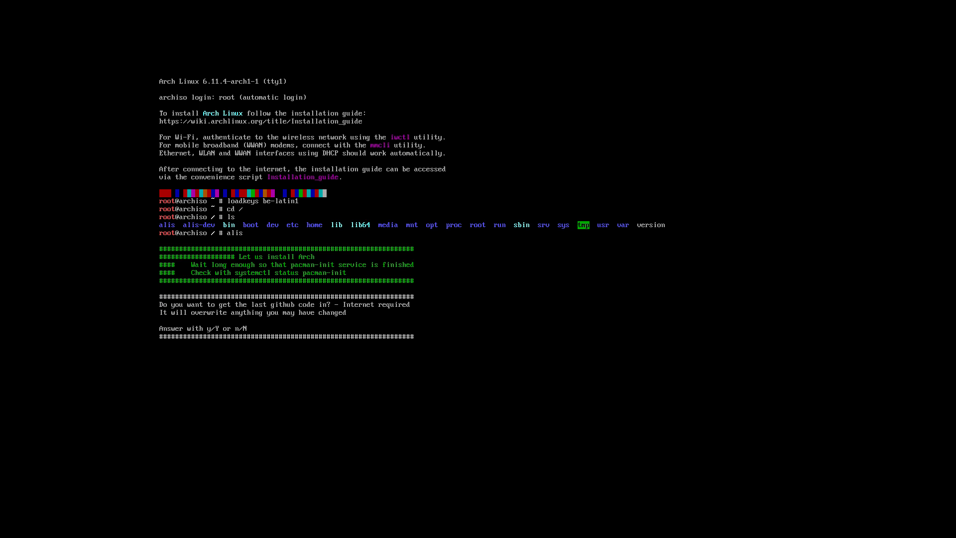
pyautogui.write('y')
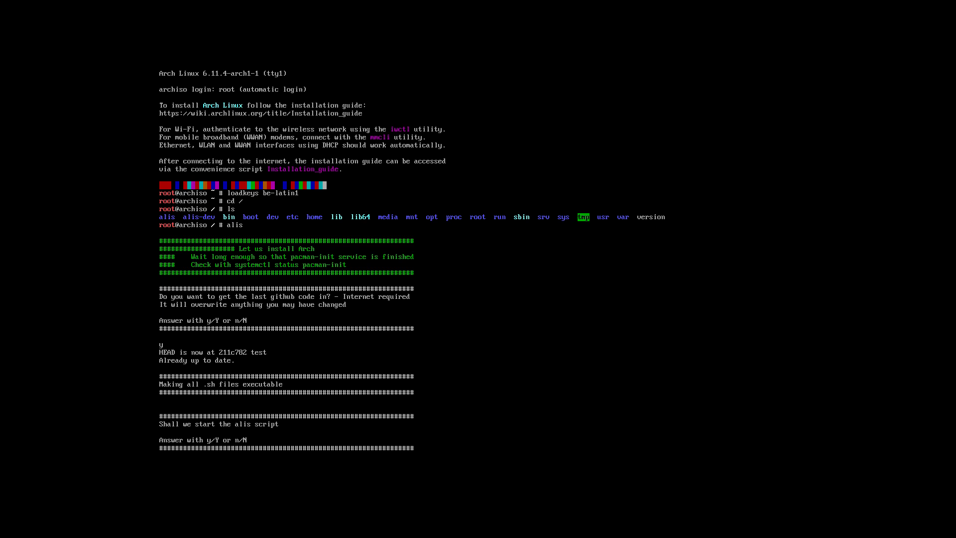
# - Answer y to start alis and follow the base package and kernel installation output
pyautogui.write('y')
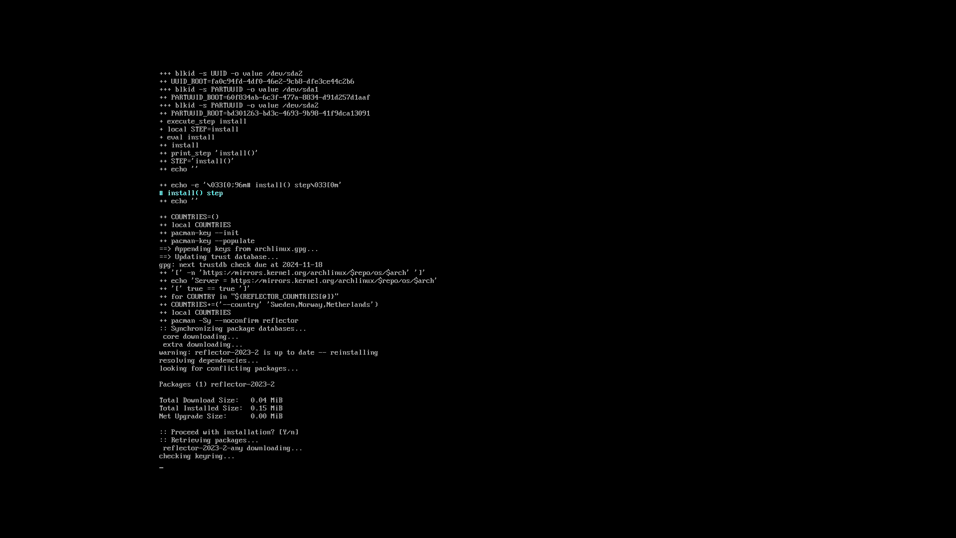
pyautogui.scroll(-3)
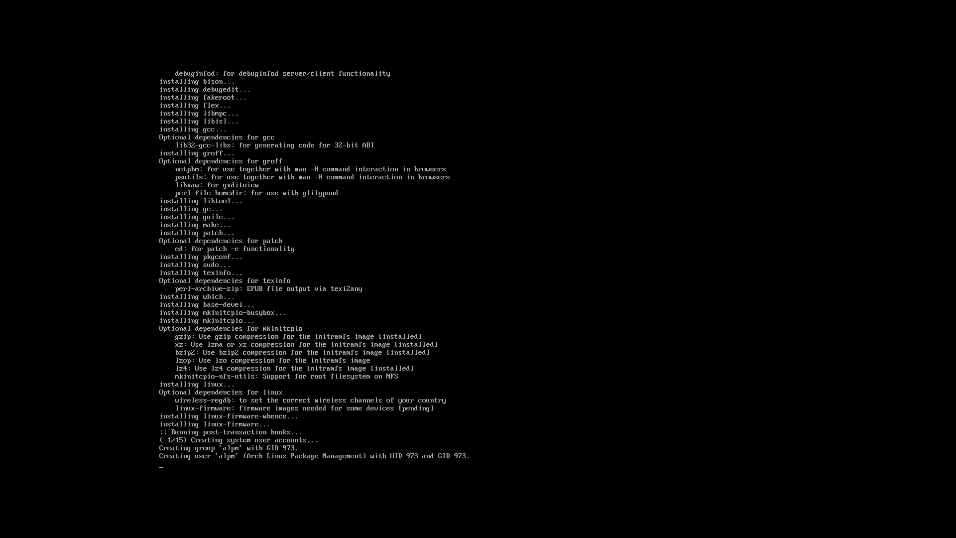
pyautogui.scroll(-3)
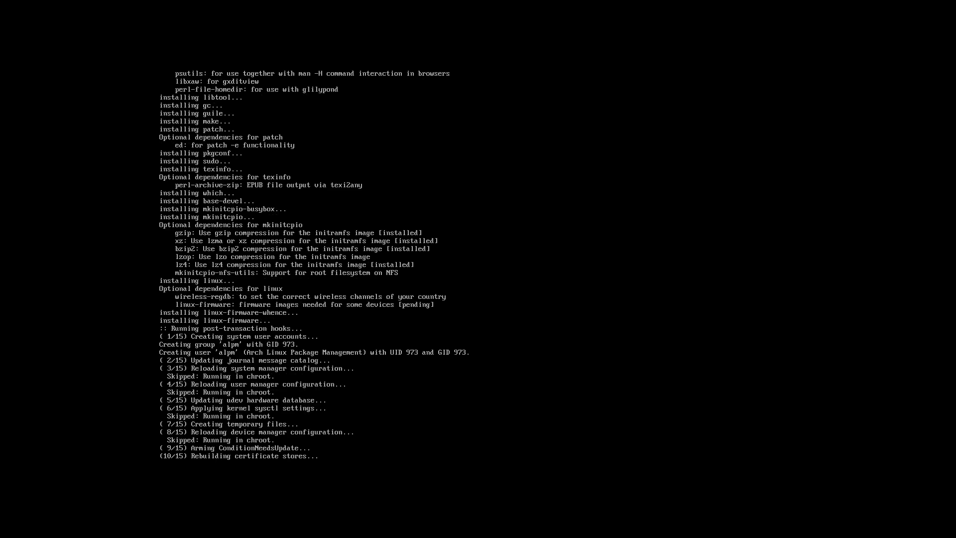
pyautogui.scroll(-3)
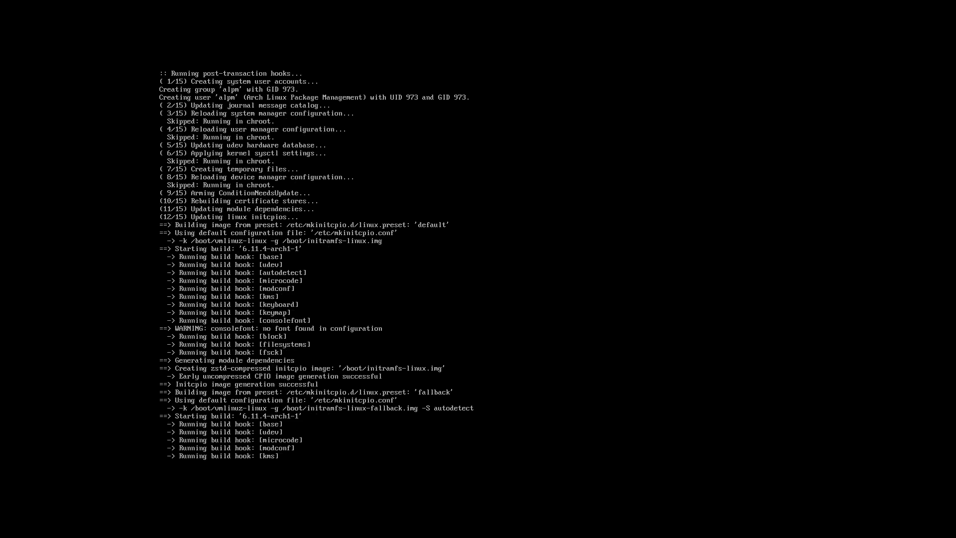
pyautogui.scroll(-3)
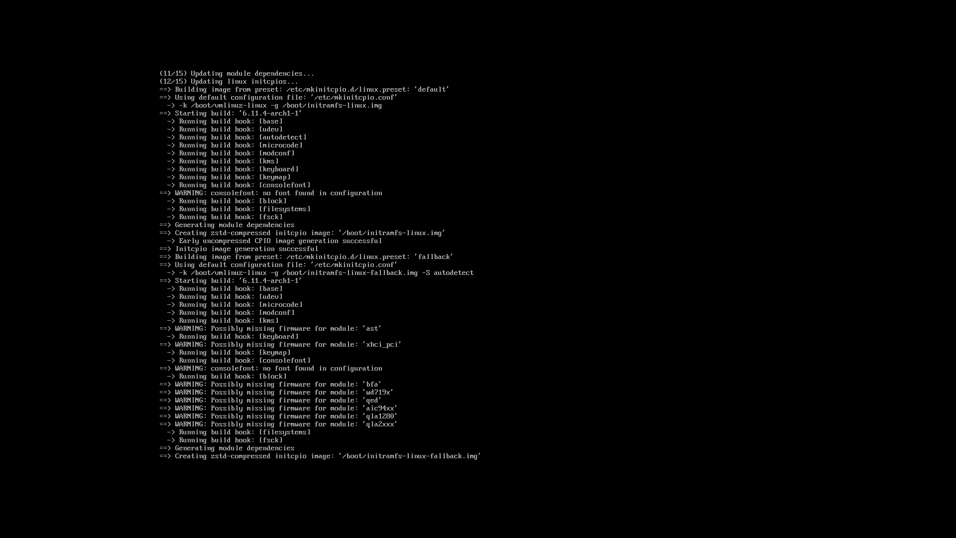
pyautogui.scroll(-3)
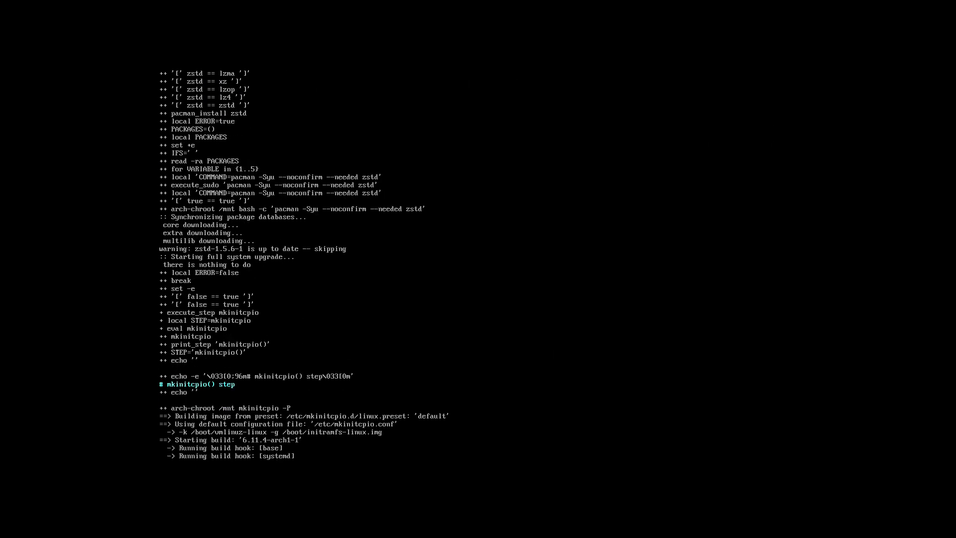
# - Scroll the alis output as pacman checks zstd and mkinitcpio rebuilds the images
pyautogui.scroll(-3)
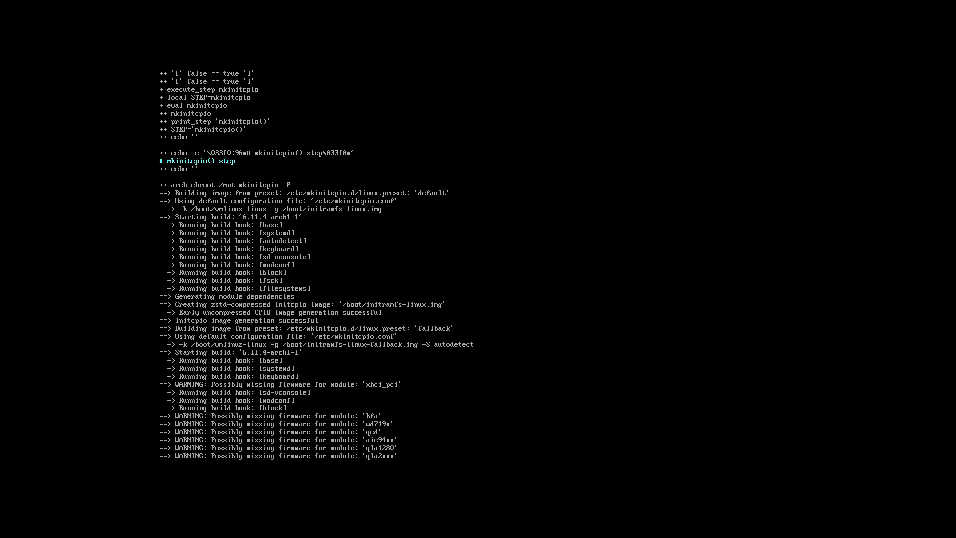
pyautogui.scroll(-3)
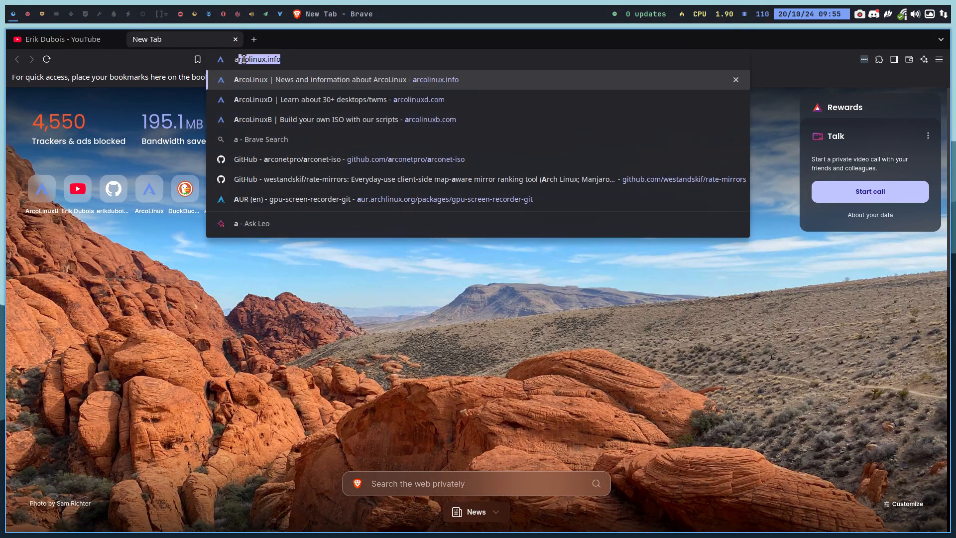
# - Open ariser.eu and alci.online, the Arch Linux Calamares Installer site, in Brave tabs
pyautogui.write('ariser.eu')
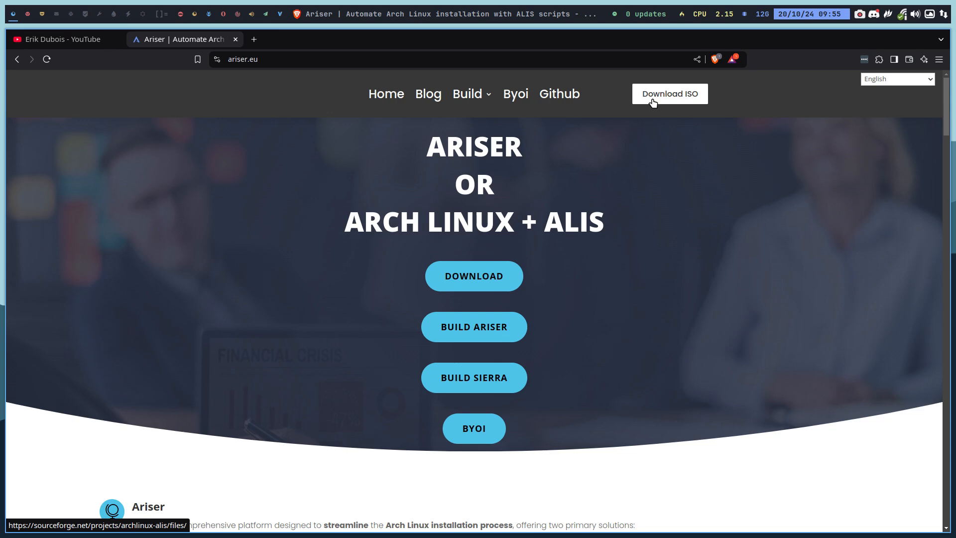
pyautogui.moveTo(607, 144)
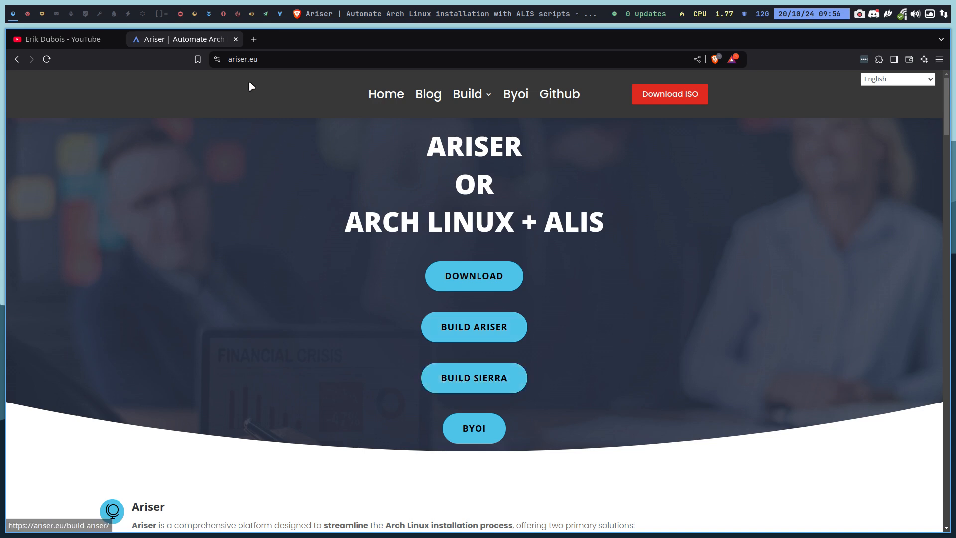
pyautogui.moveTo(253, 39)
pyautogui.write('alci')
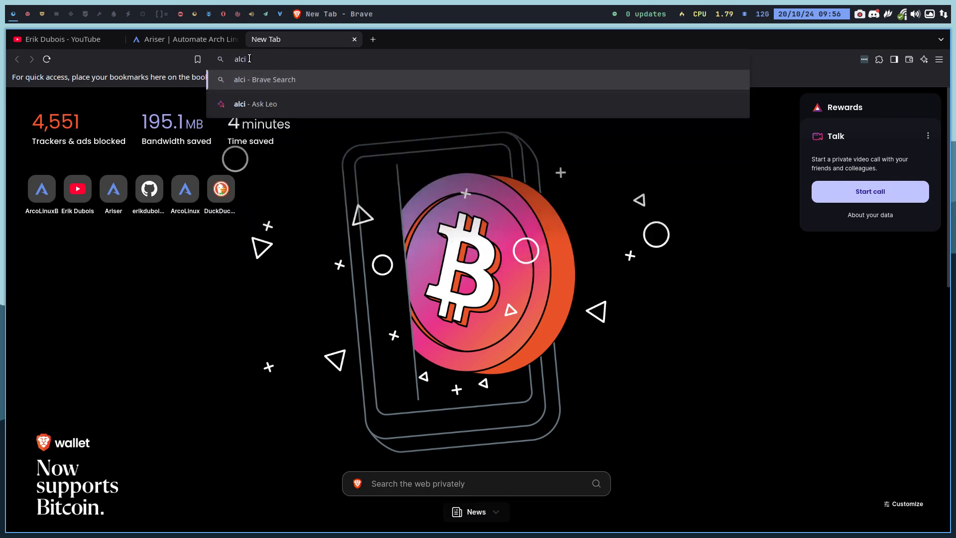
pyautogui.write('.in')
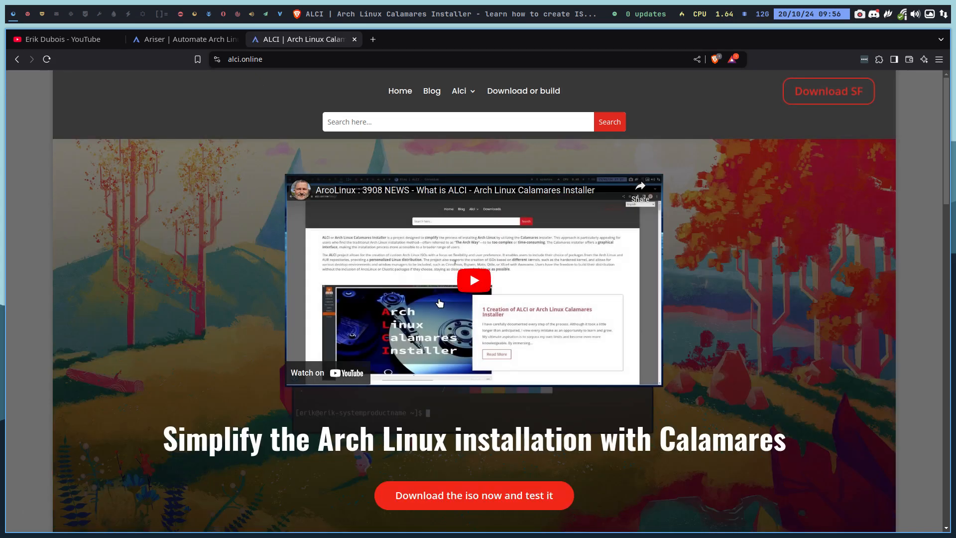
pyautogui.scroll(-3)
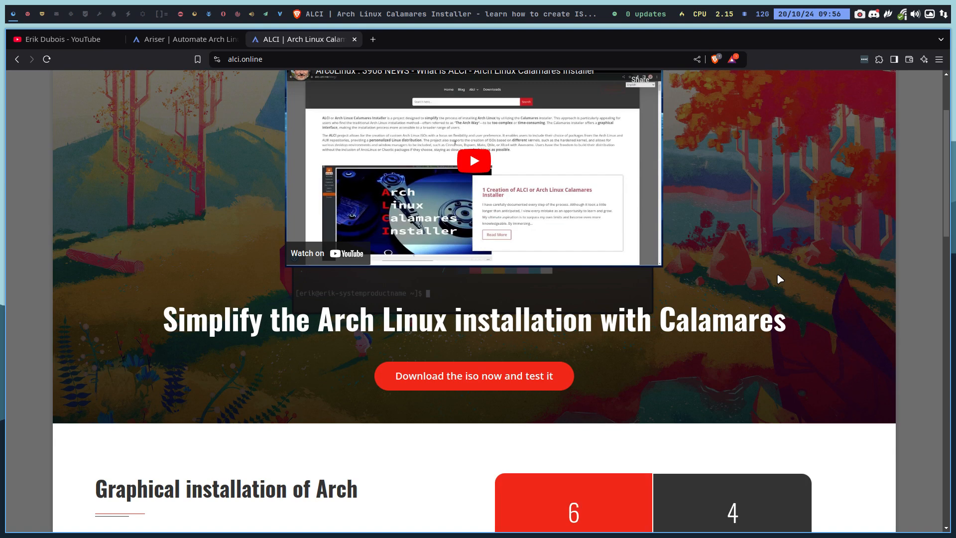
# - Log in through the LightDM password field to reach the Xfce desktop
pyautogui.doubleClick(718, 318)
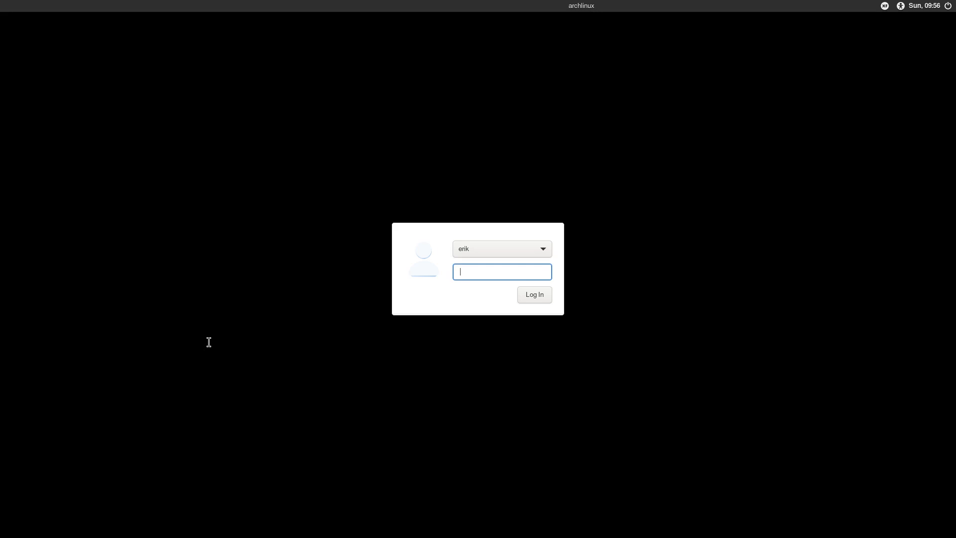
pyautogui.click(533, 294)
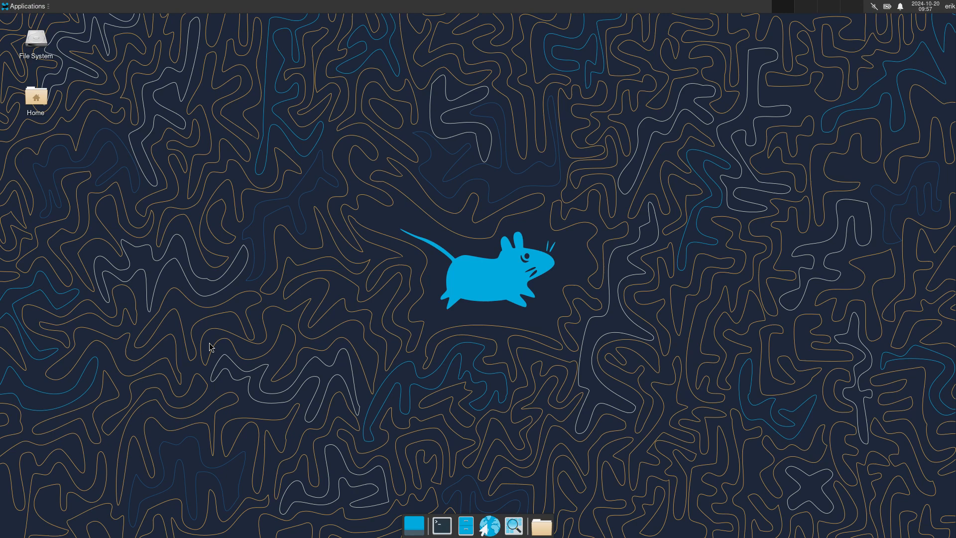
pyautogui.moveTo(369, 438)
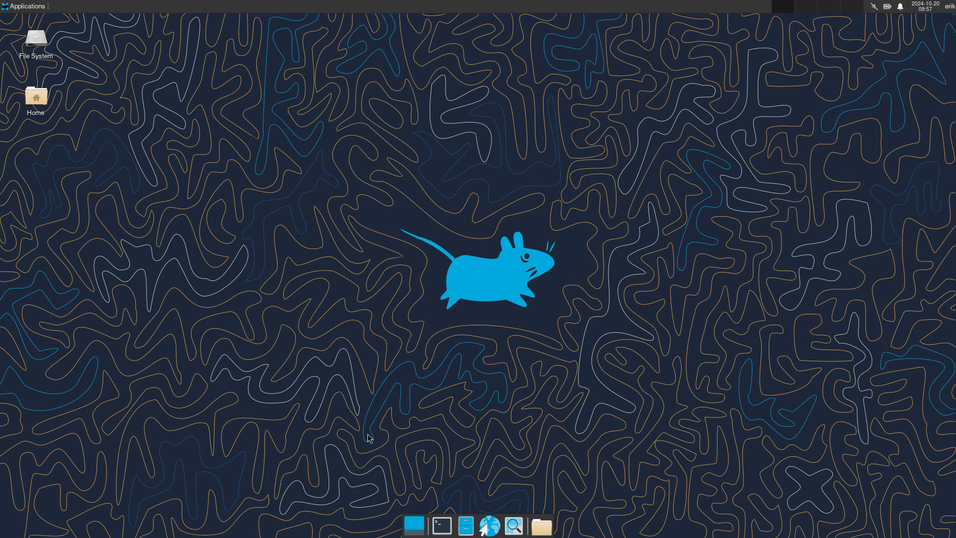
# - Open a terminal and sync and update packages with sudo pacman -Syyu
pyautogui.click(441, 525)
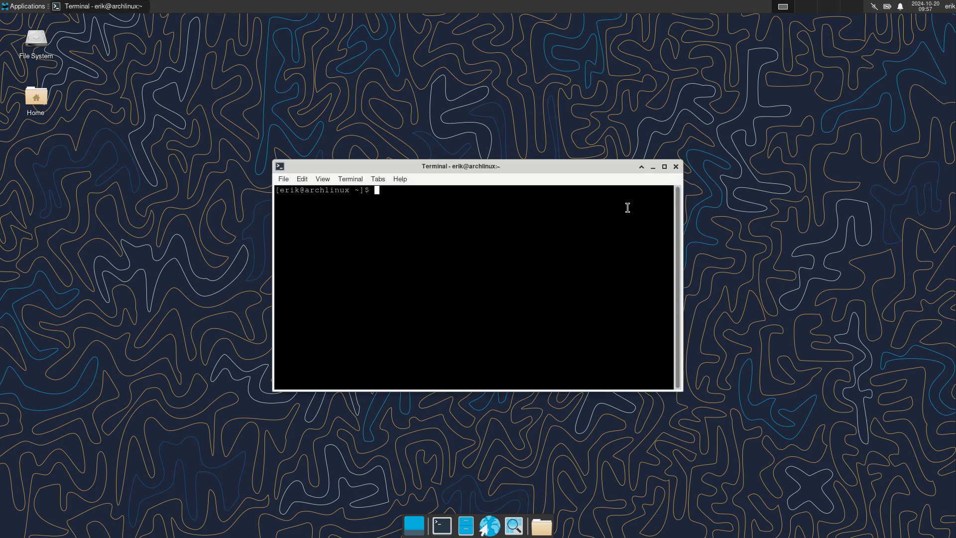
pyautogui.write('sudo pacman')
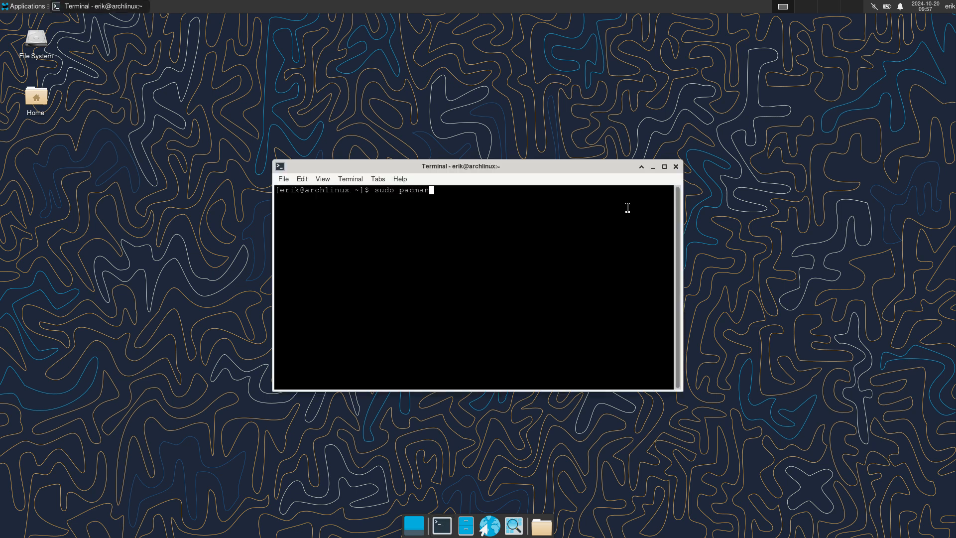
pyautogui.write('-Syyu')
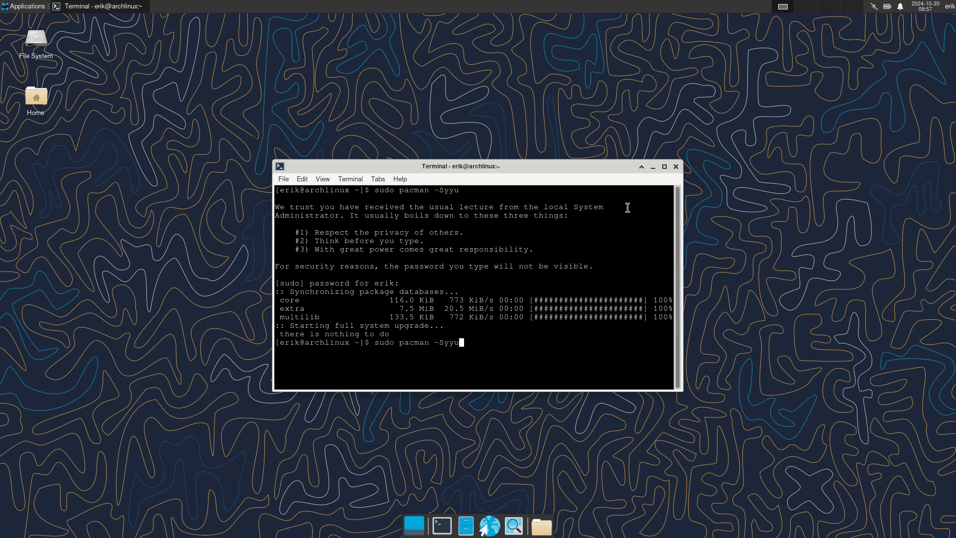
# - Install and run neofetch, then start reinstalling git with sudo pacman
pyautogui.press('BackSpace')
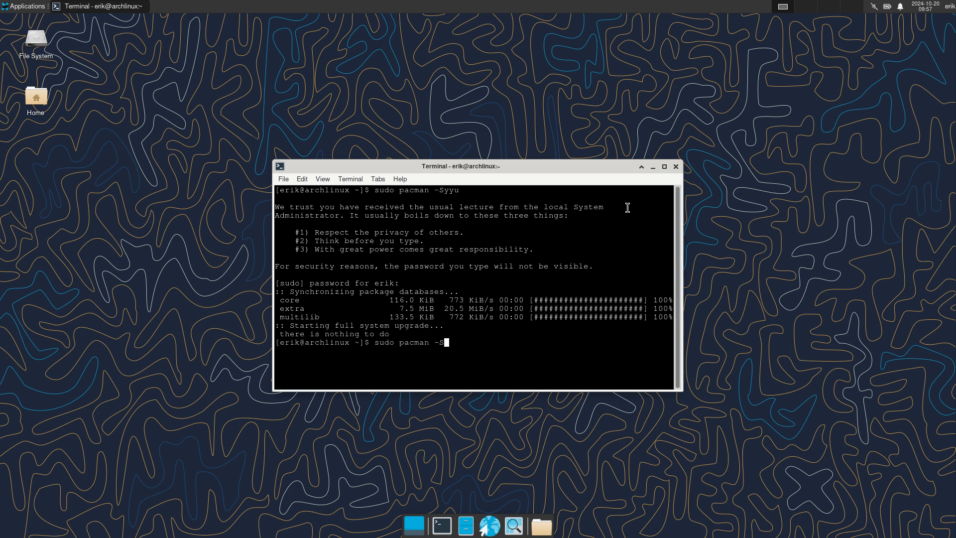
pyautogui.write('neofetch')
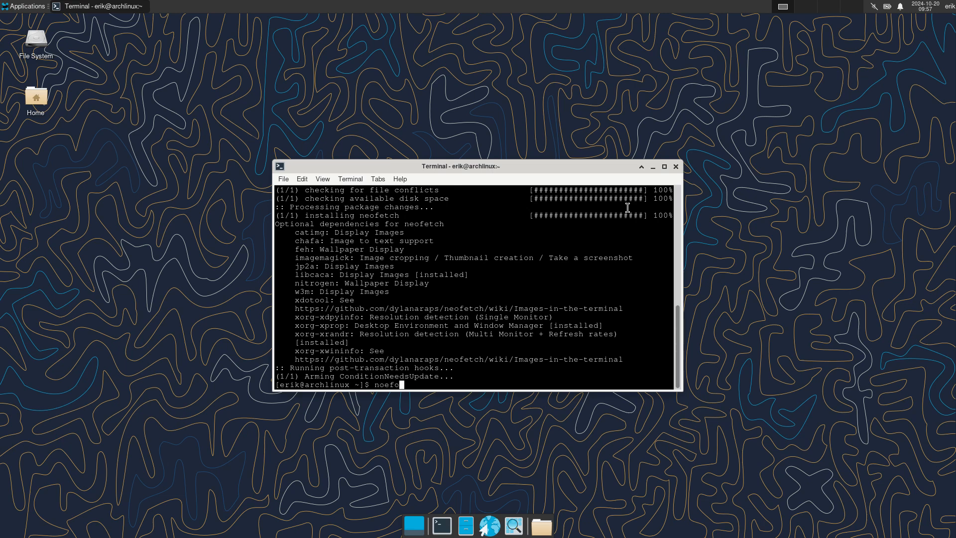
pyautogui.press('Return')
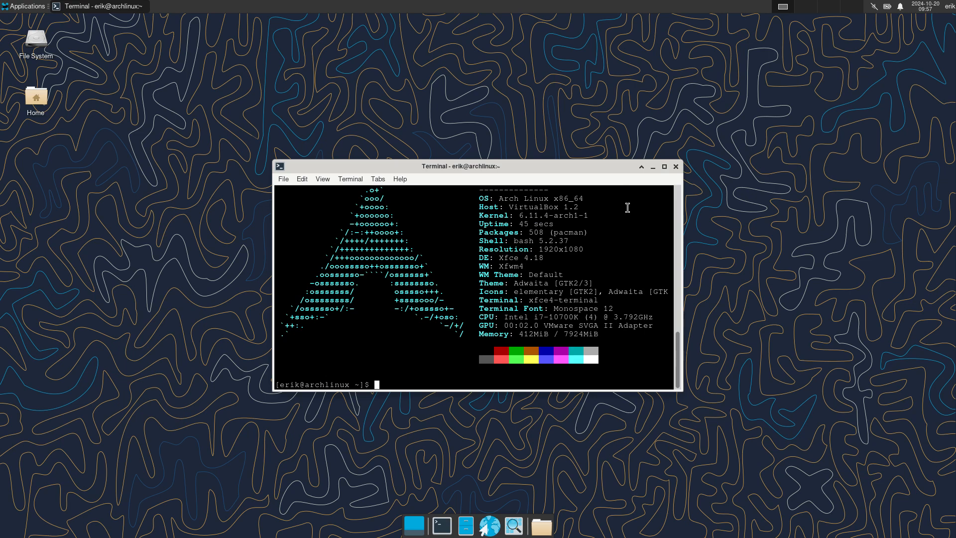
pyautogui.write('sudo pacman -S')
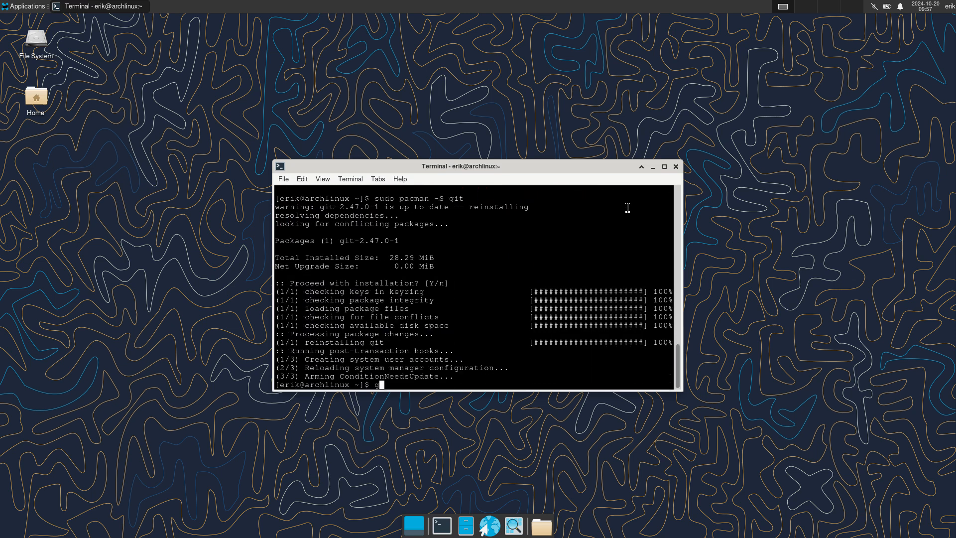
pyautogui.write('git clone')
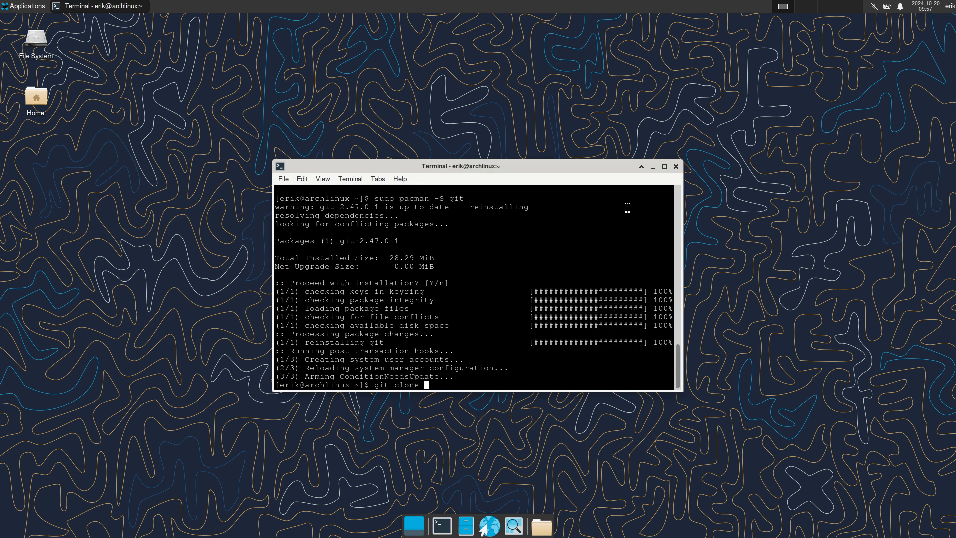
pyautogui.write('mkdir')
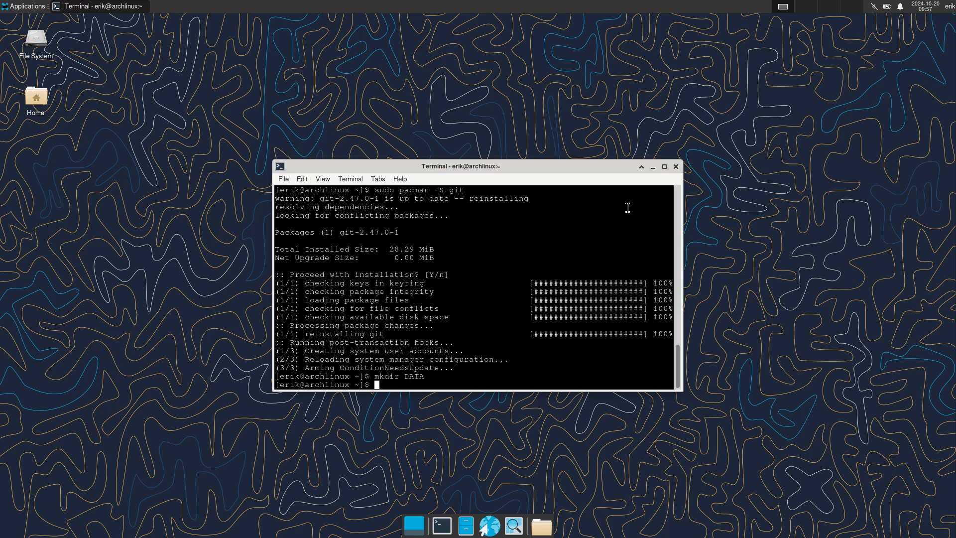
pyautogui.write('cd DATA/')
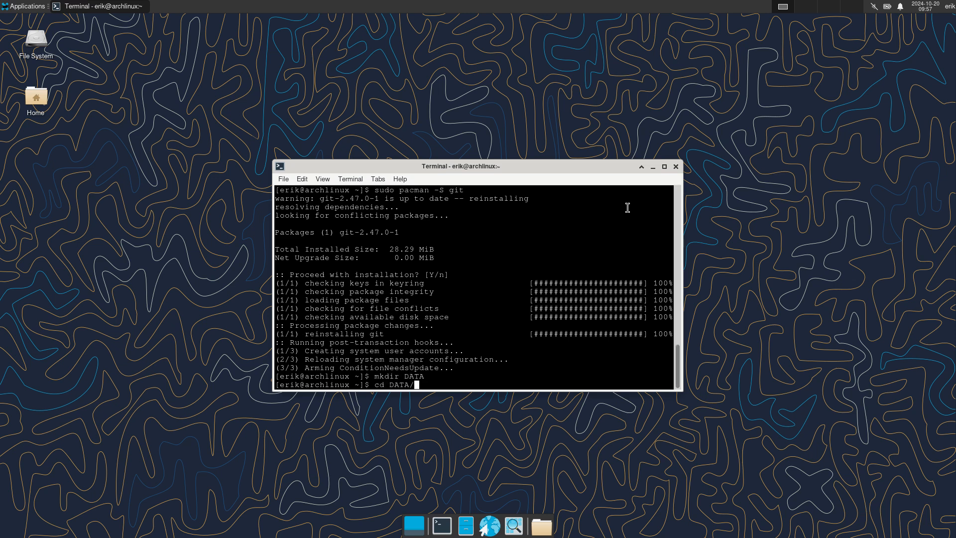
pyautogui.write('git clone h')
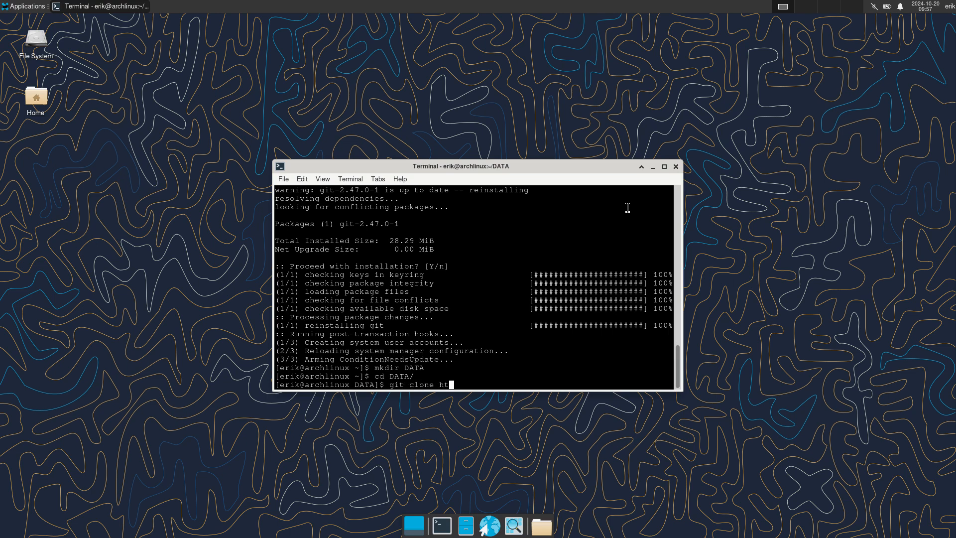
pyautogui.write('tps:/')
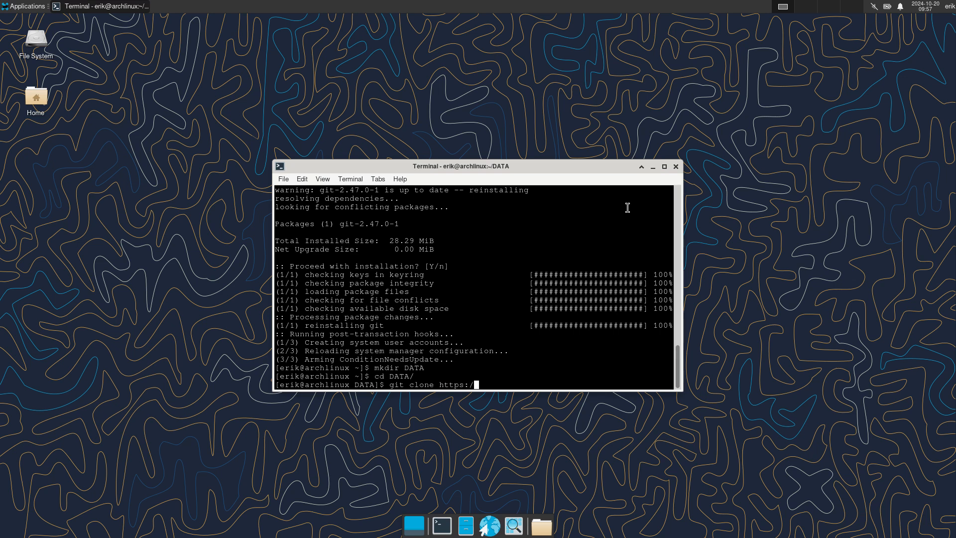
pyautogui.write('github.')
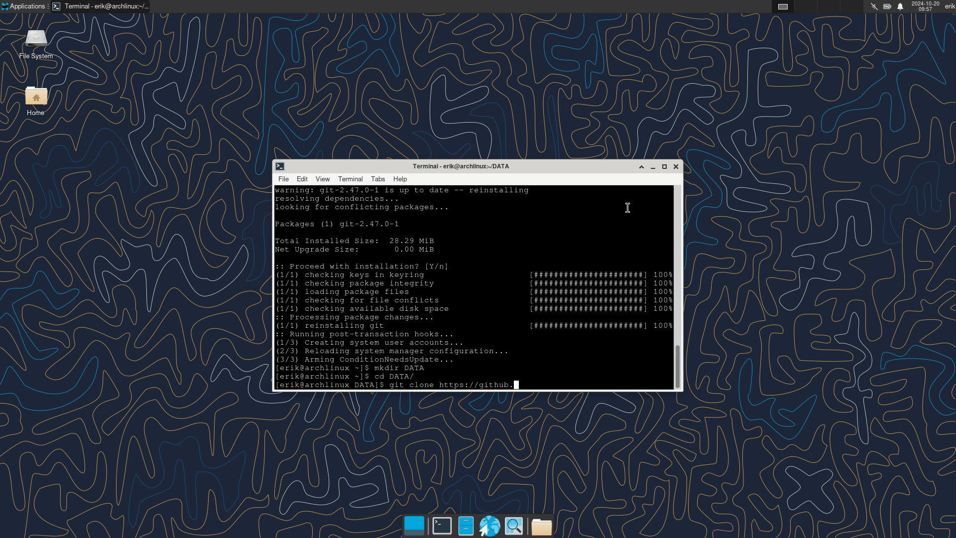
pyautogui.write('com/eri')
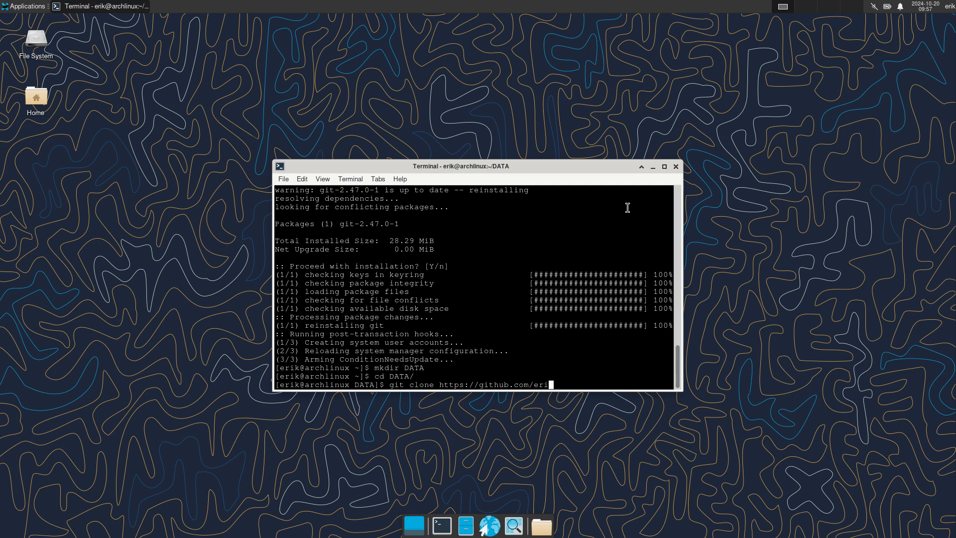
pyautogui.write('dubois/arc')
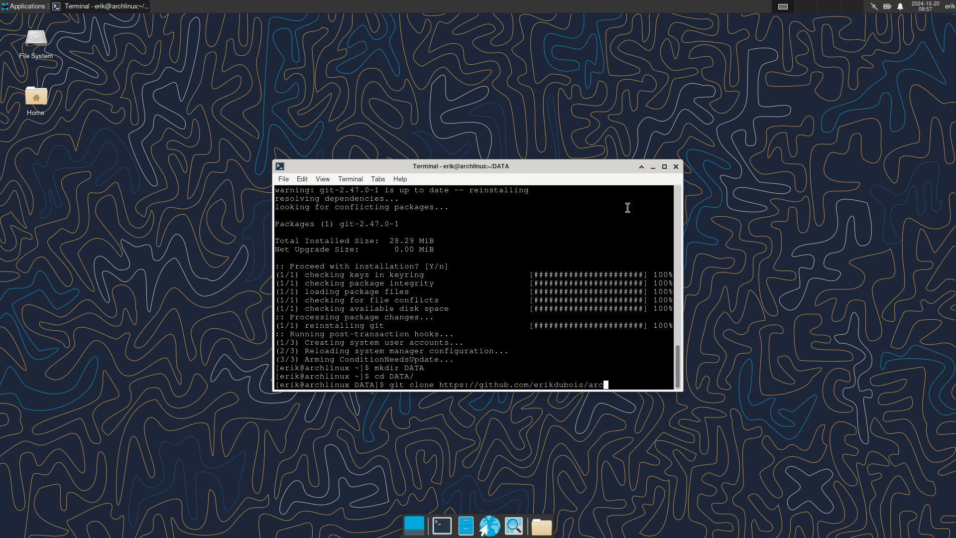
pyautogui.write('olinux-ne')
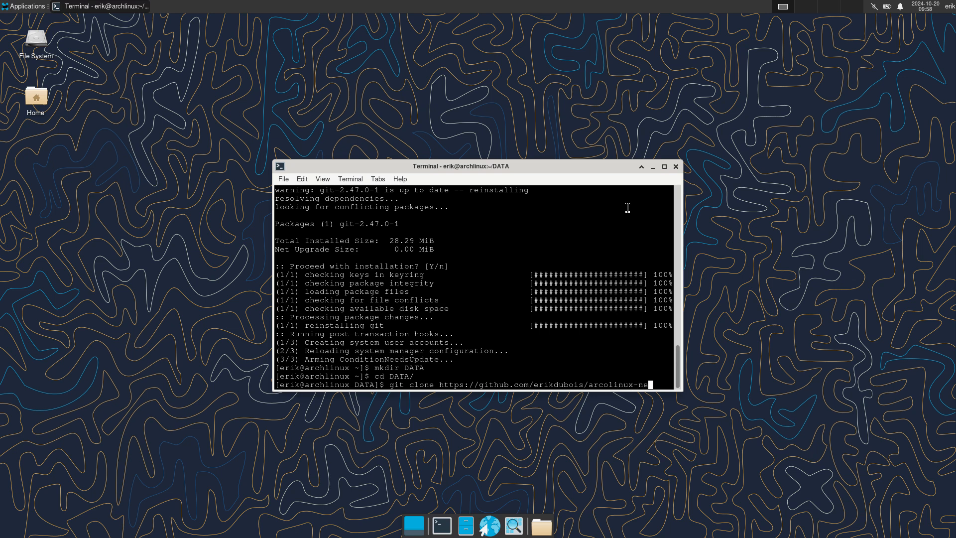
pyautogui.press('Return')
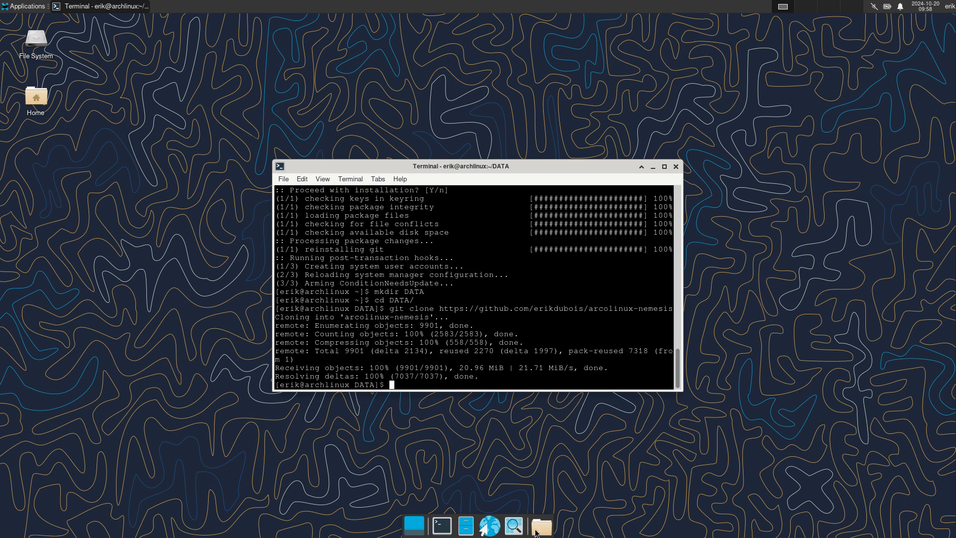
# - Open a terminal in DATA/arcolinux-nemesis from the dock menu, then open Home in the file manager
pyautogui.rightClick(540, 526)
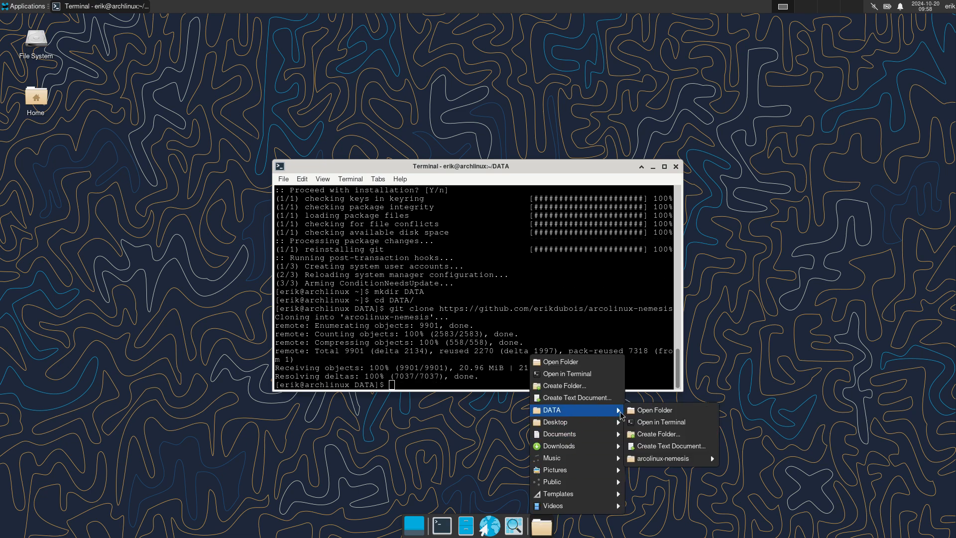
pyautogui.moveTo(660, 459)
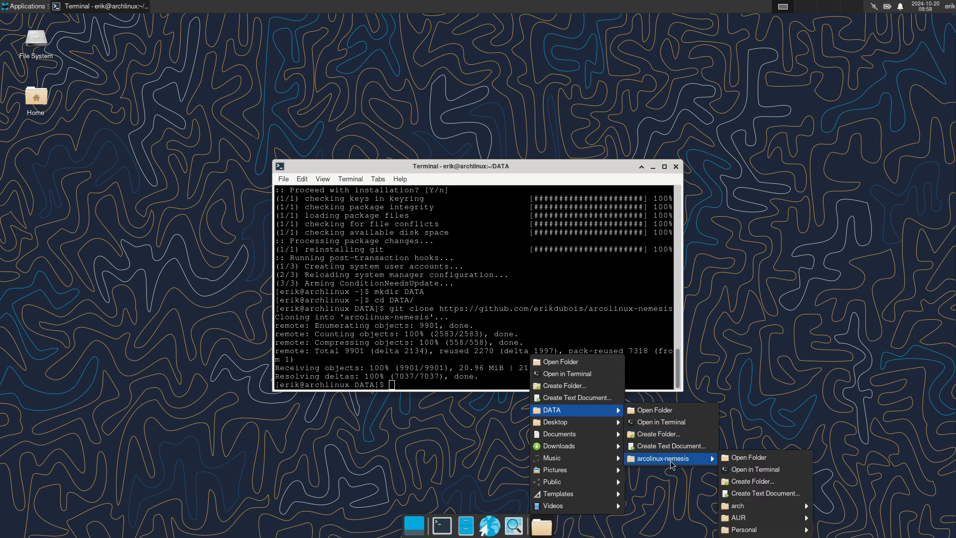
pyautogui.click(755, 469)
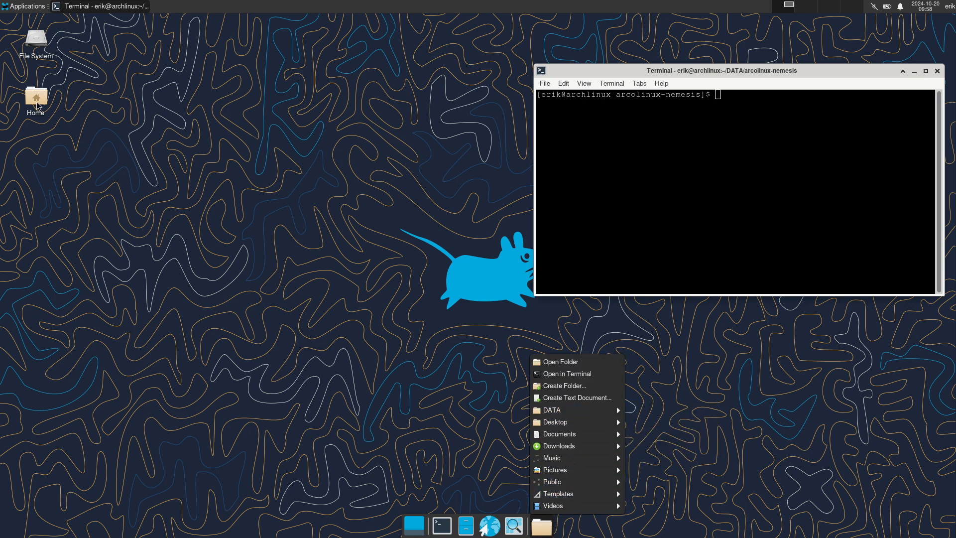
pyautogui.click(559, 362)
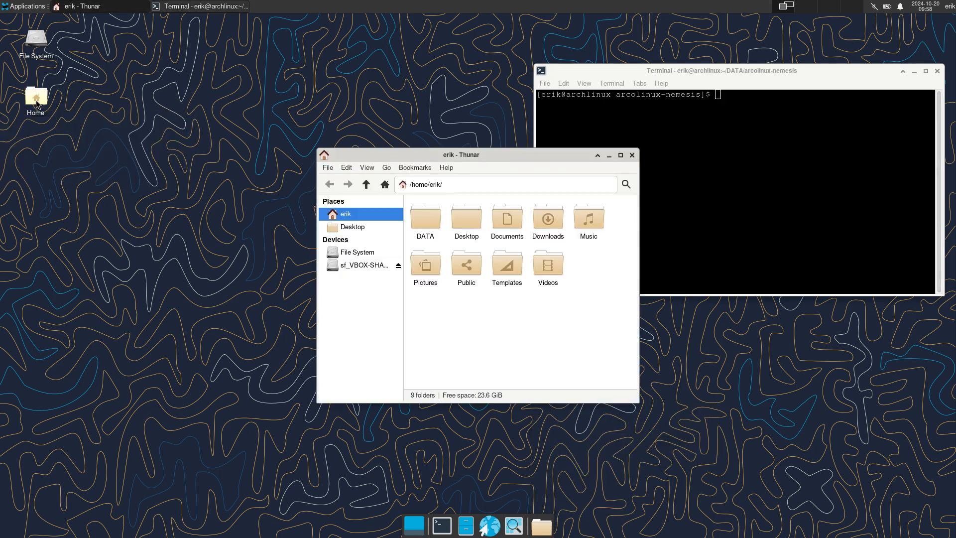
pyautogui.doubleClick(425, 217)
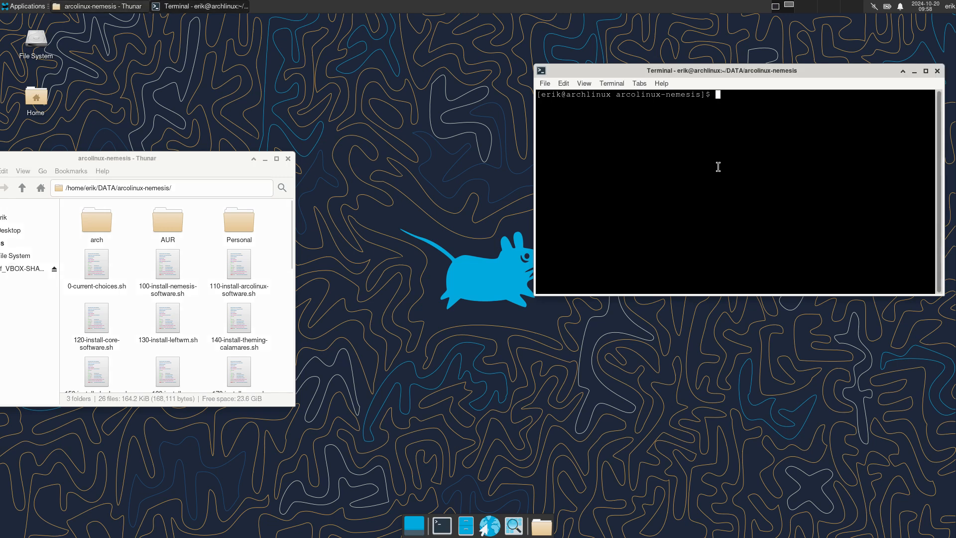
# - Run ./0-current-choices.sh, answer y, and move the installer terminal to the right
pyautogui.write('./0-current-choices.sh')
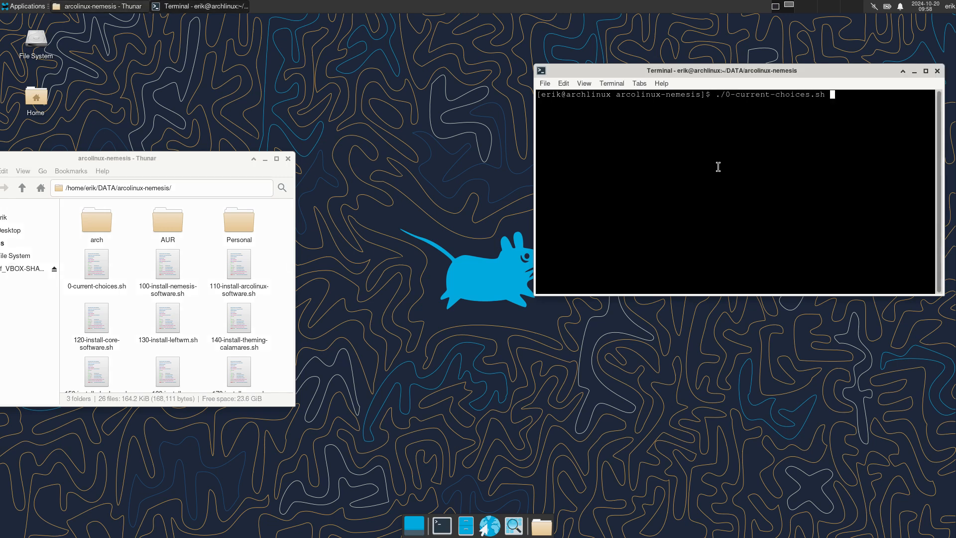
pyautogui.write('y')
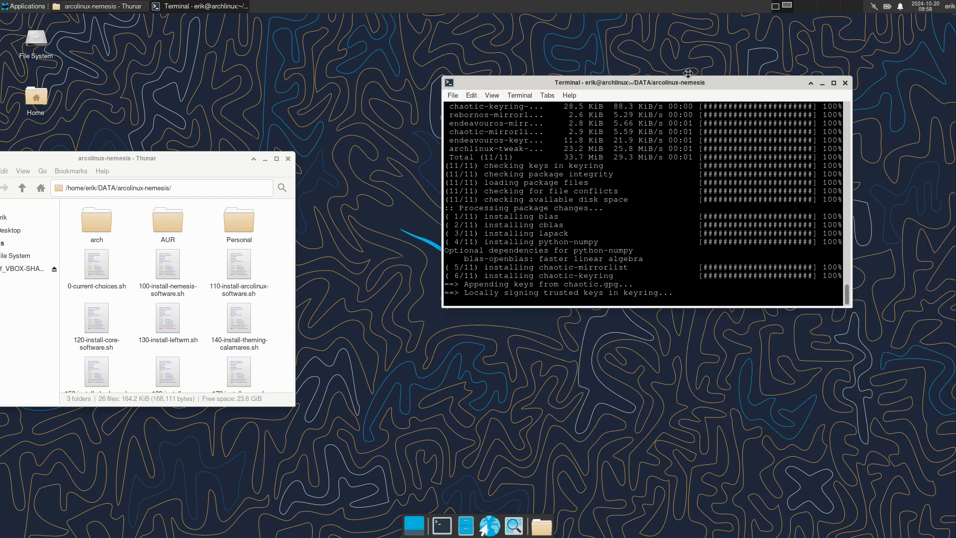
pyautogui.moveTo(628, 82); pyautogui.dragTo(621, 145)
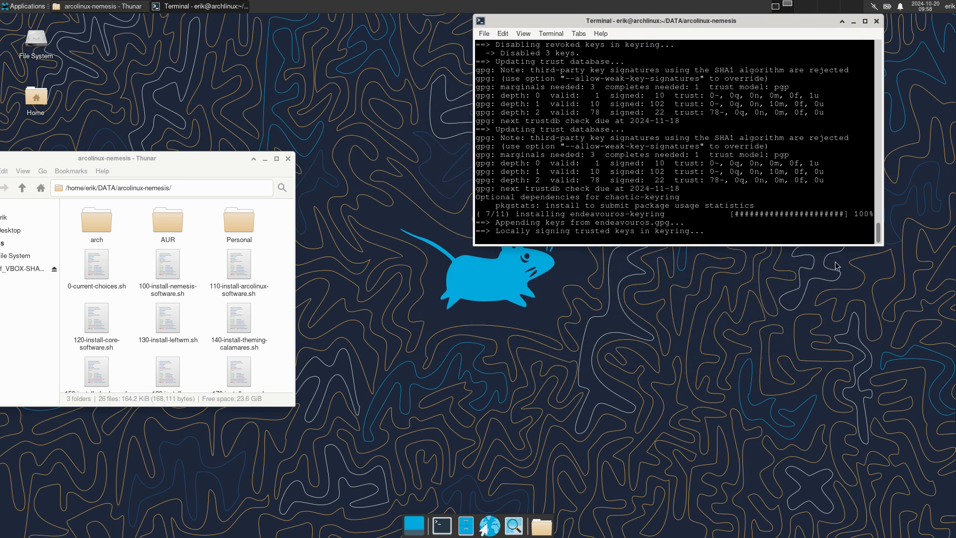
pyautogui.moveTo(863, 243)
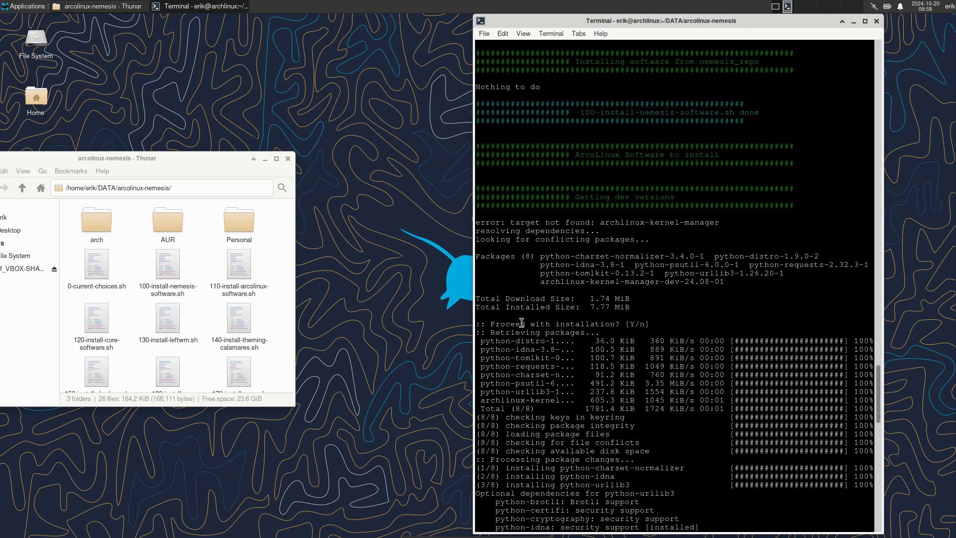
# - Open 0-current-choices.sh in Mousepad, scroll through its install calls, then close and reopen it
pyautogui.click(96, 263)
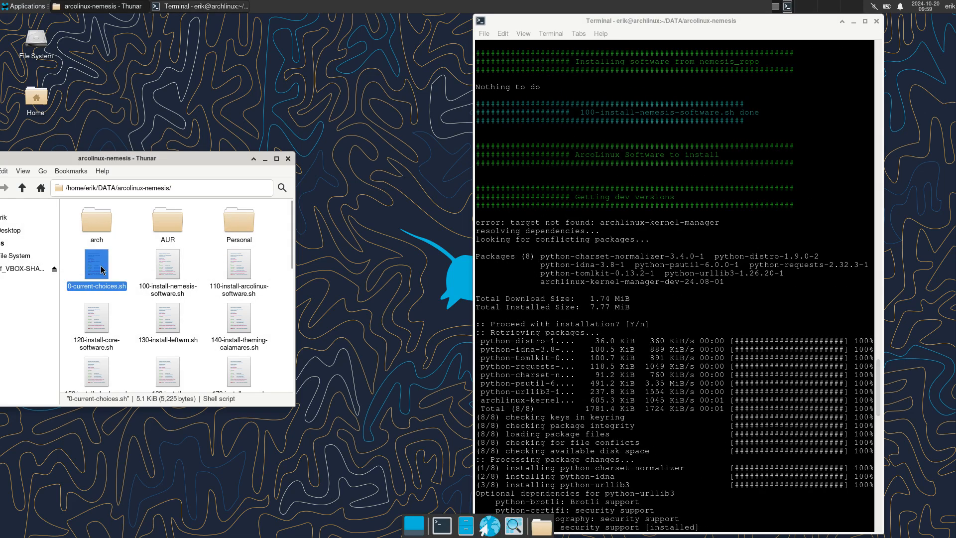
pyautogui.doubleClick(96, 263)
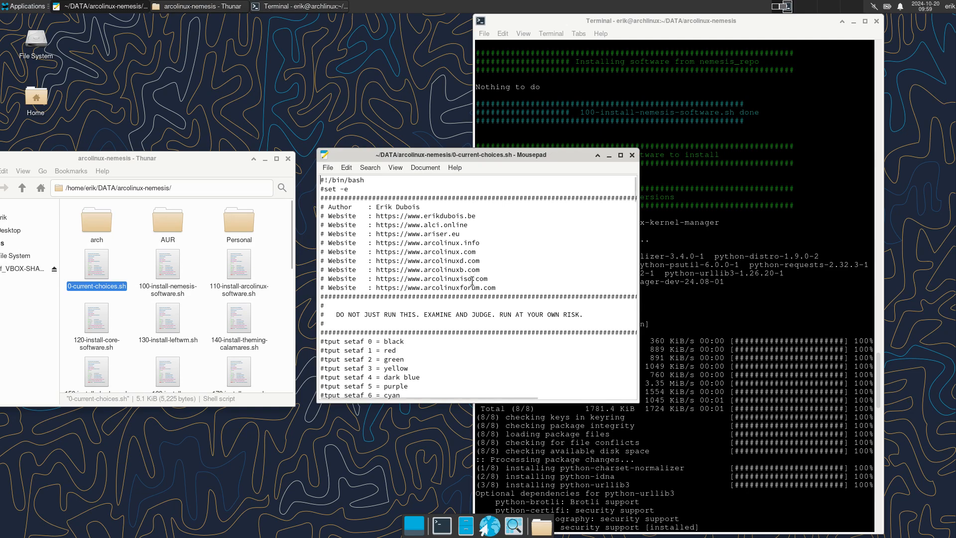
pyautogui.scroll(-3)
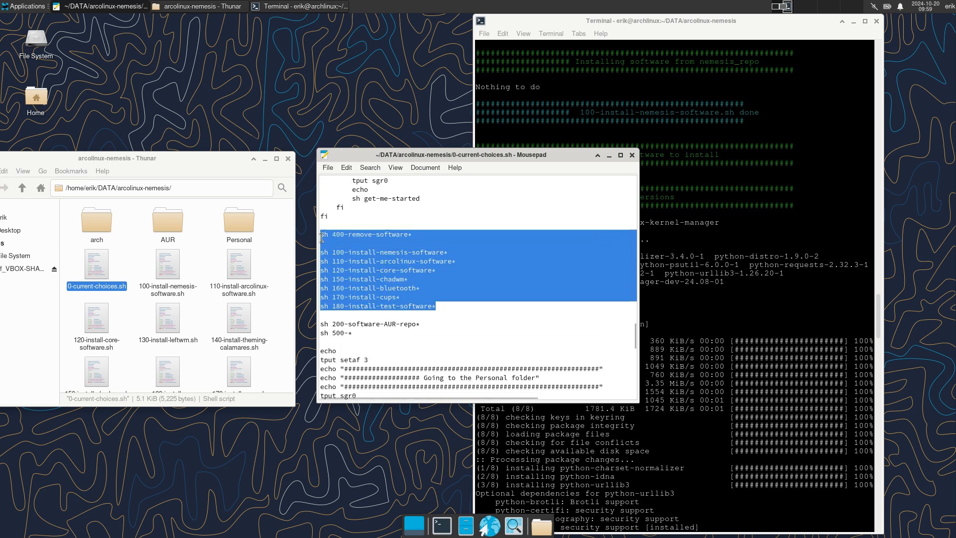
pyautogui.click(393, 240)
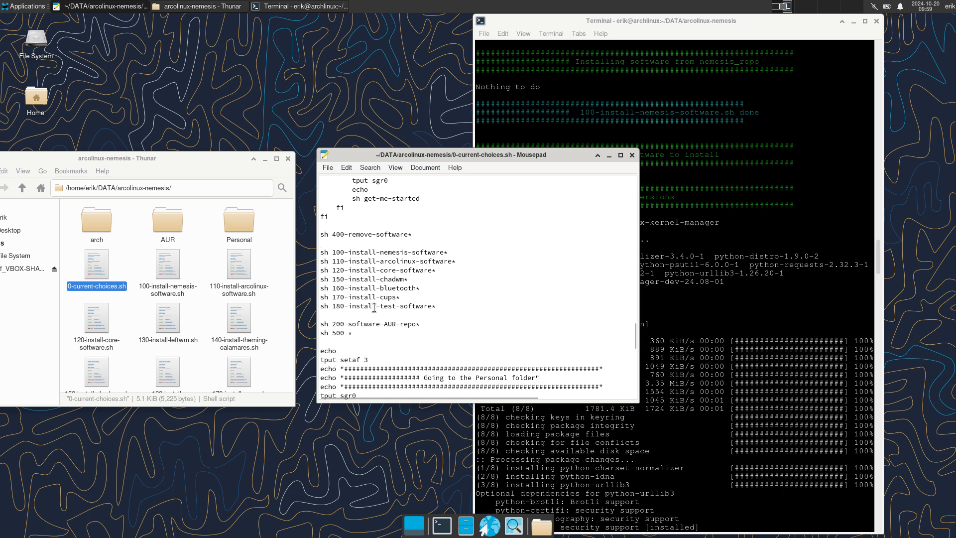
pyautogui.scroll(-3)
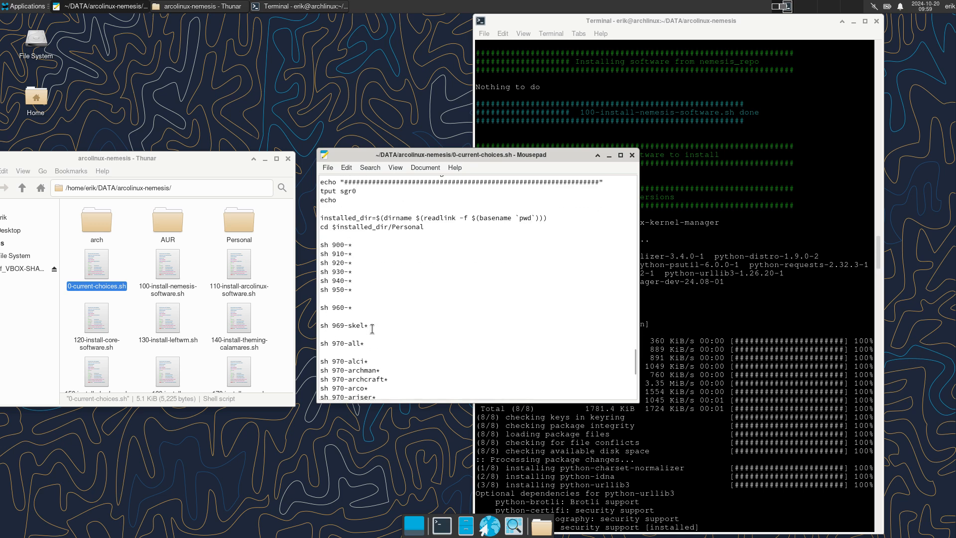
pyautogui.moveTo(324, 244); pyautogui.dragTo(364, 308)
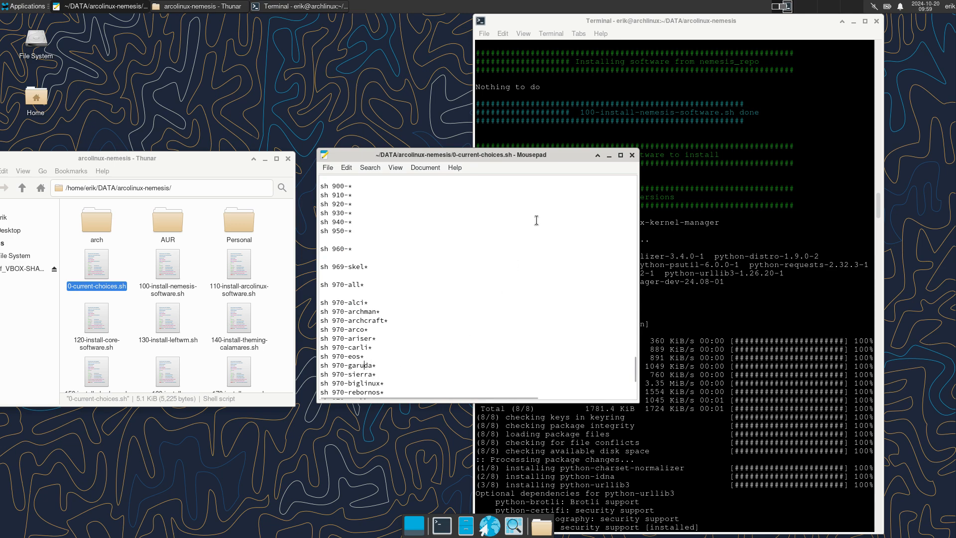
pyautogui.click(631, 154)
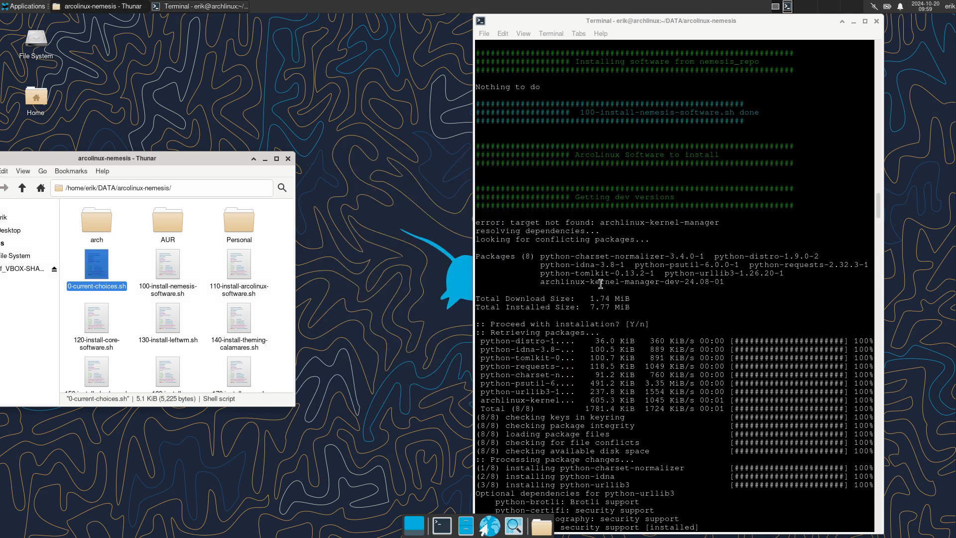
pyautogui.doubleClick(96, 268)
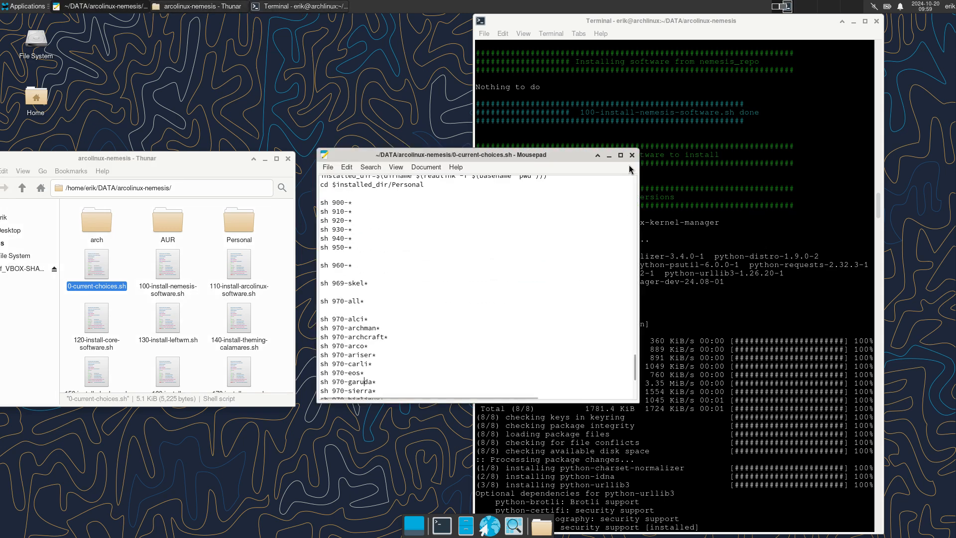
# - Close Mousepad, open the Personal settings folder and scroll its contents
pyautogui.click(631, 155)
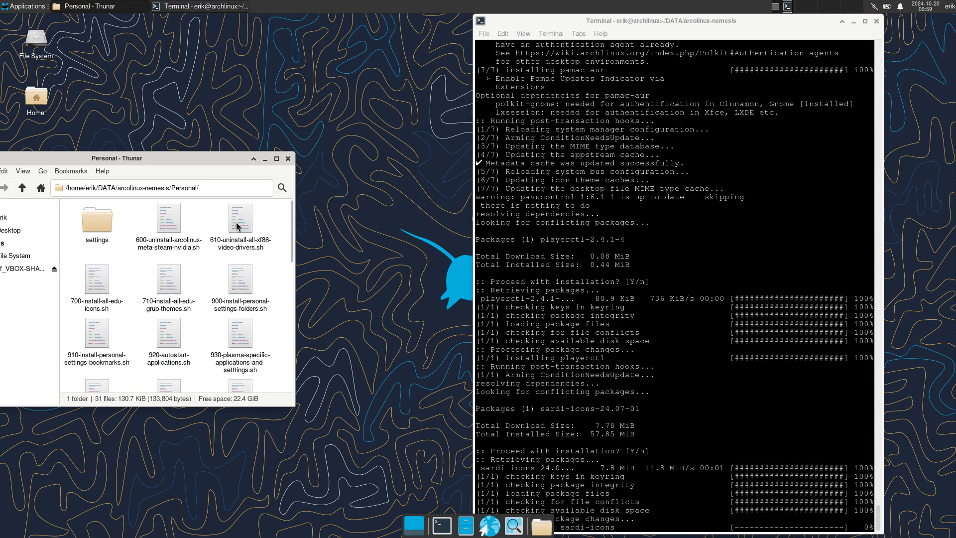
pyautogui.doubleClick(95, 218)
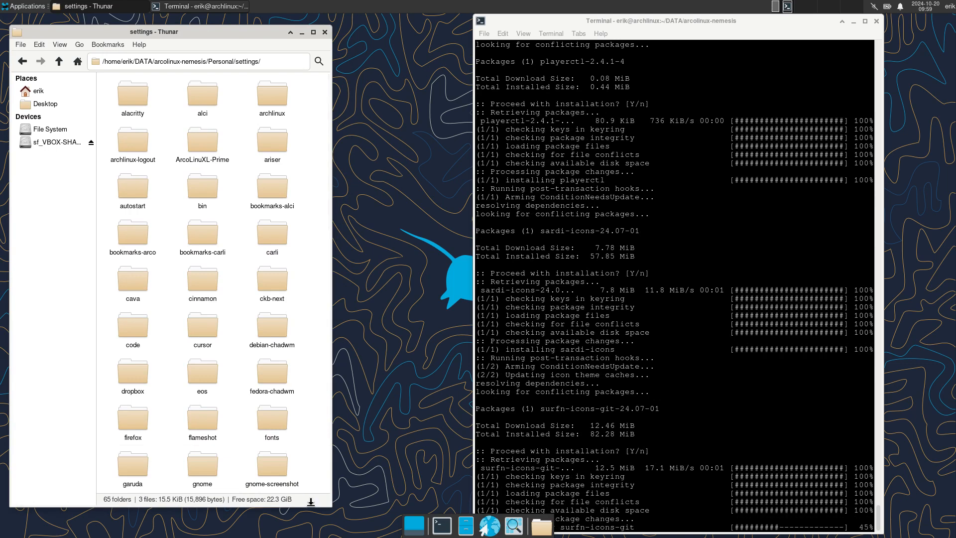
pyautogui.moveTo(207, 238)
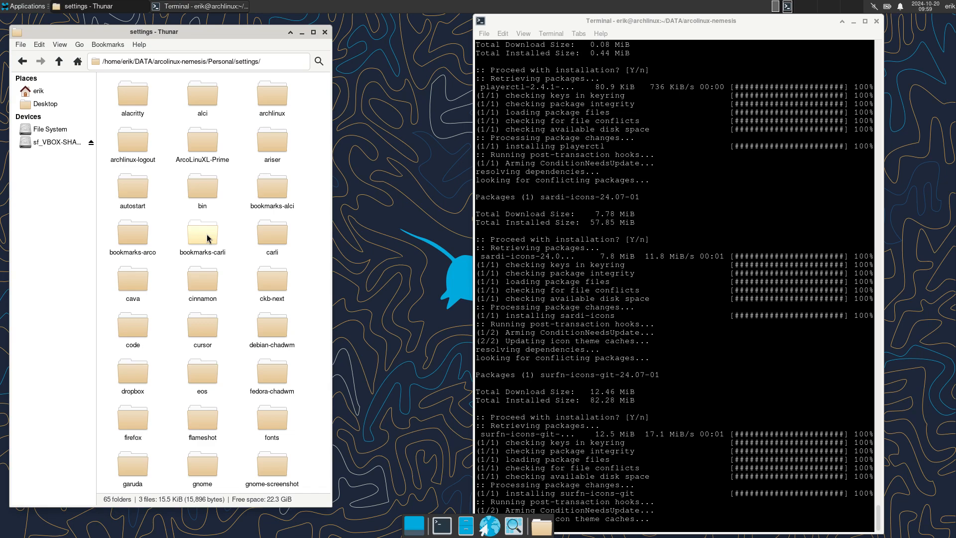
pyautogui.scroll(-3)
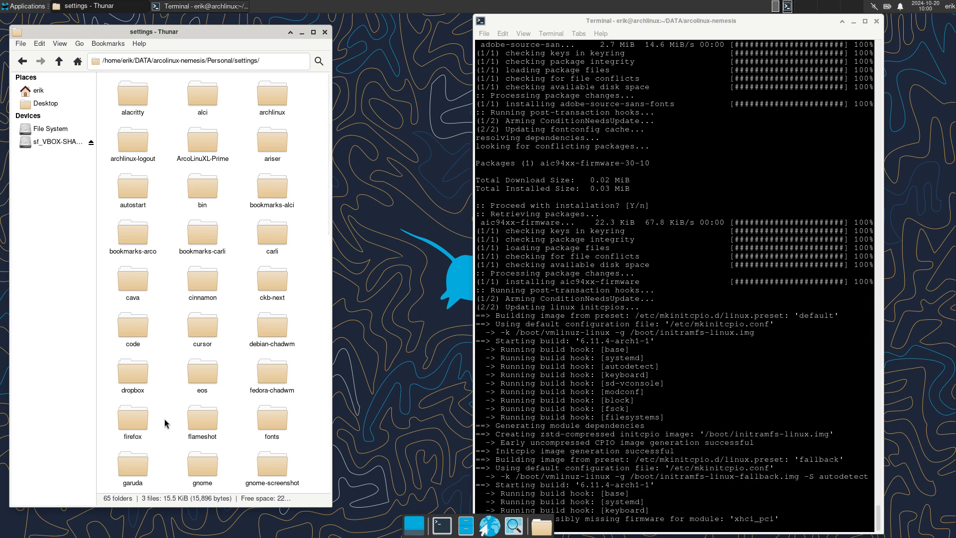
pyautogui.scroll(-3)
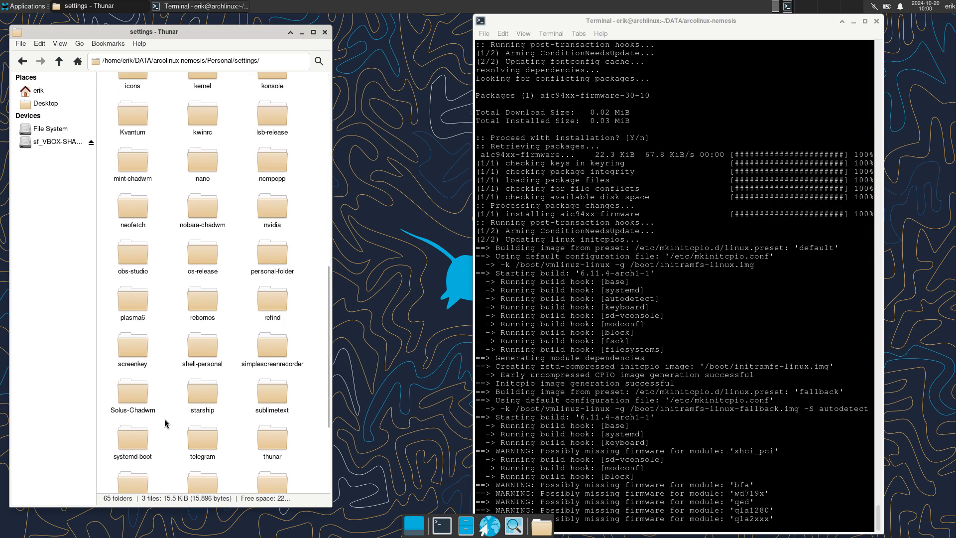
# - Select the nobara, Solus, mint and fedora chadwm folders, then close Thunar
pyautogui.click(201, 203)
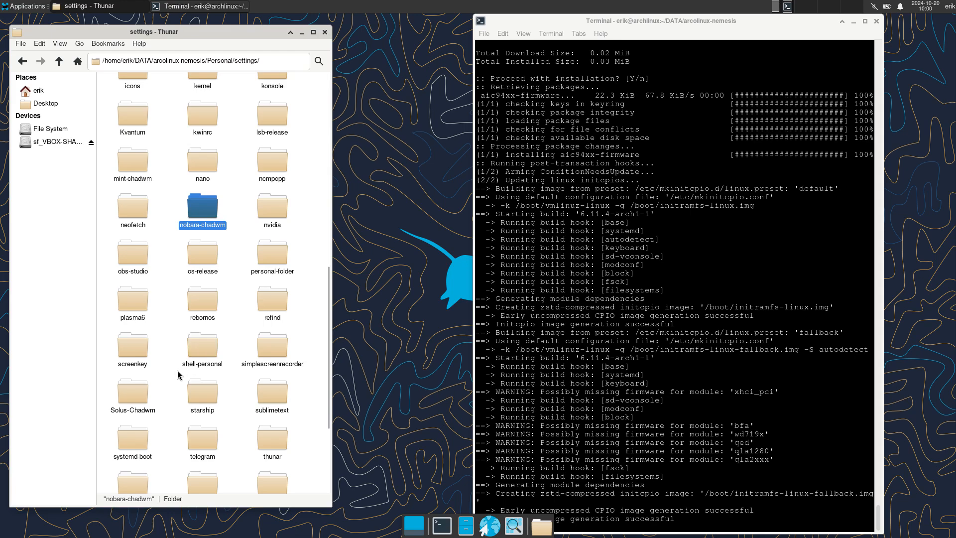
pyautogui.click(132, 389)
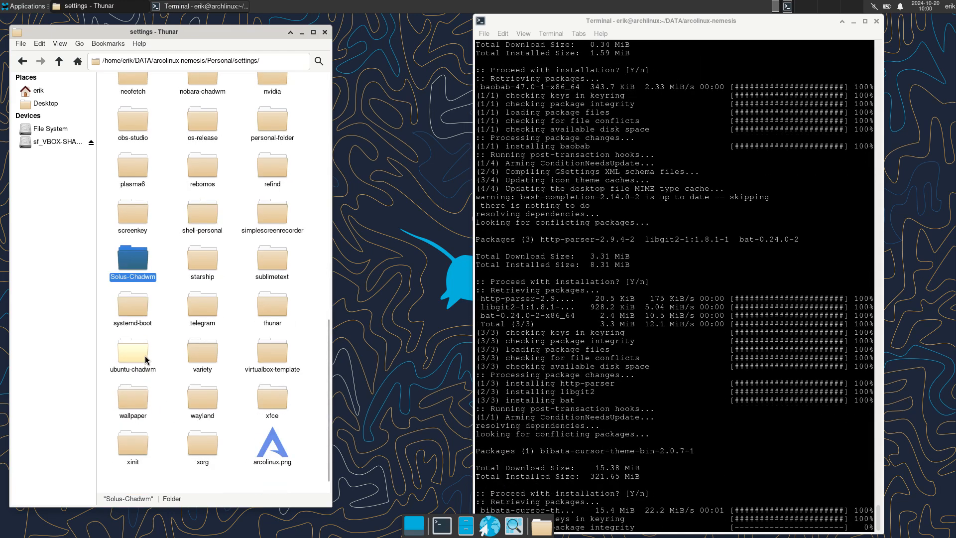
pyautogui.click(132, 351)
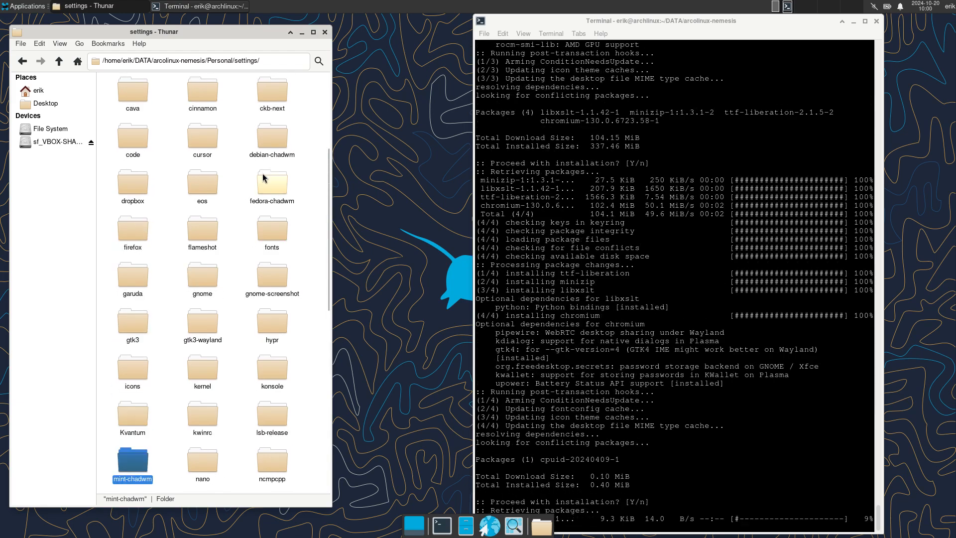
pyautogui.click(271, 183)
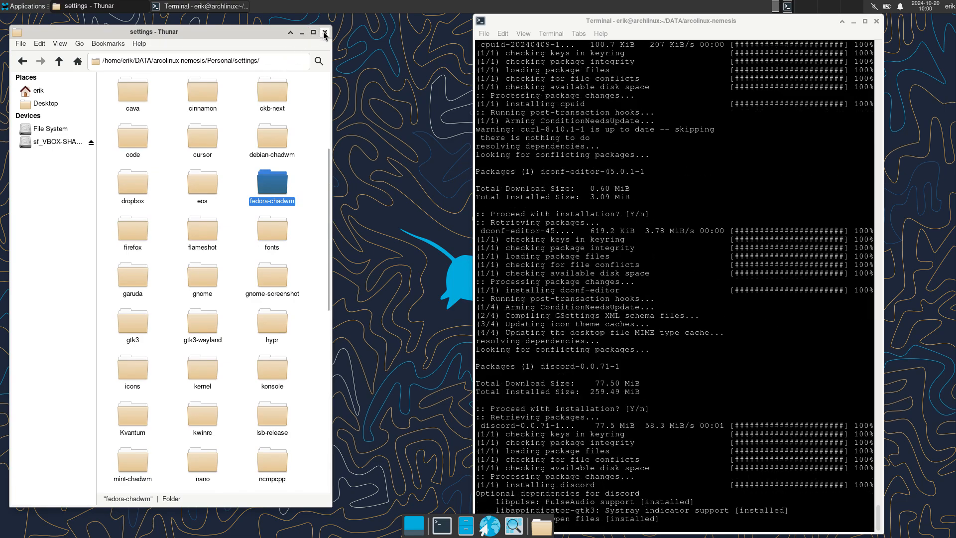
pyautogui.click(325, 33)
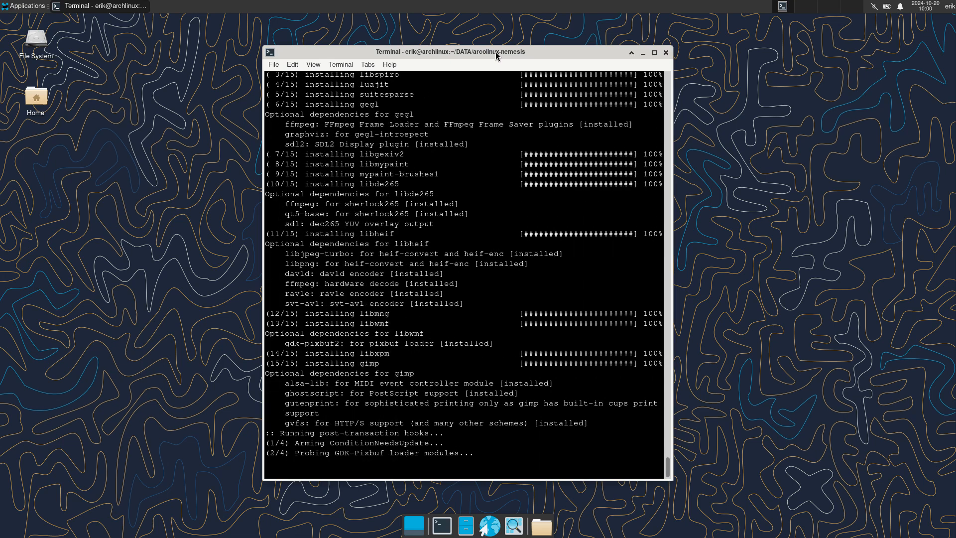
# - Scroll the installer output while it rebuilds kernel images and runs the 970 scripts
pyautogui.scroll(-3)
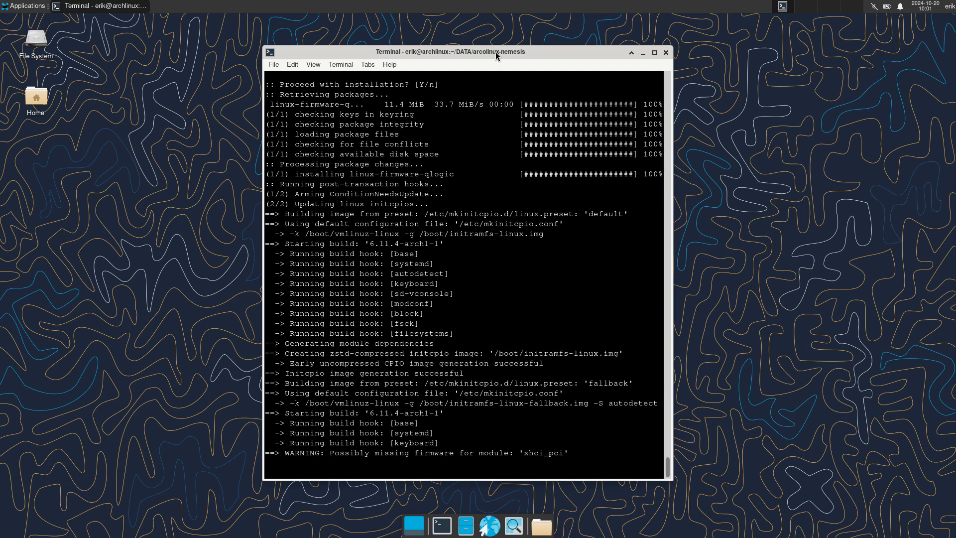
pyautogui.scroll(-3)
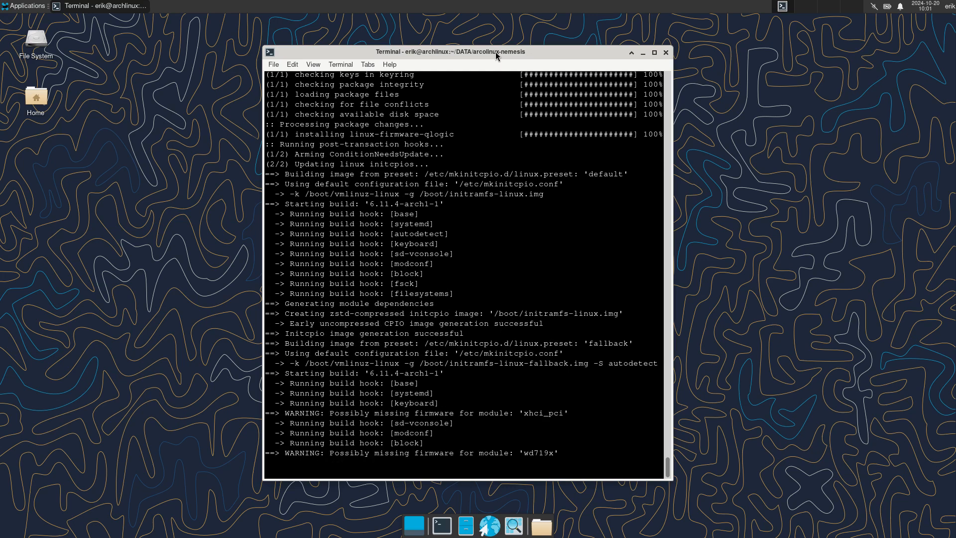
pyautogui.scroll(-3)
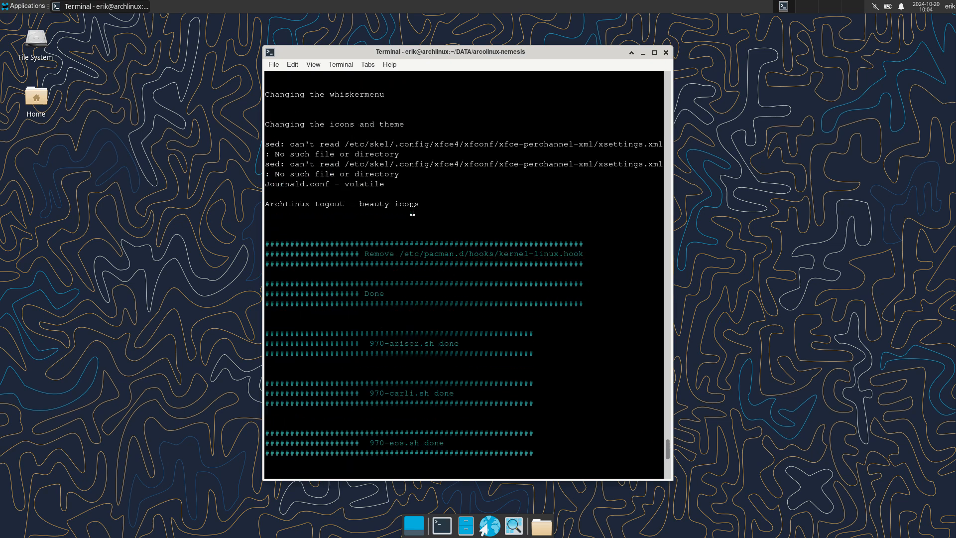
# - Scroll through the final setup output and close the installer terminal
pyautogui.scroll(-3)
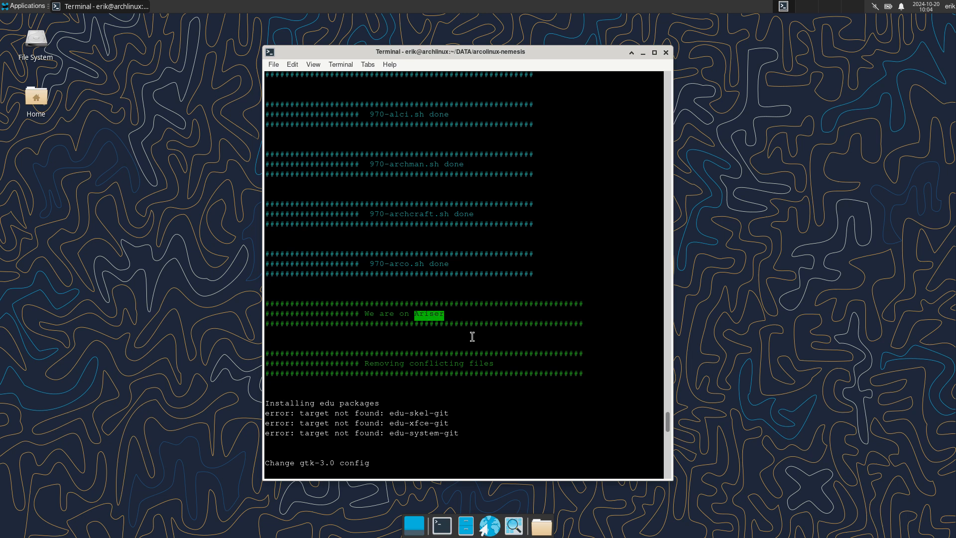
pyautogui.moveTo(427, 402)
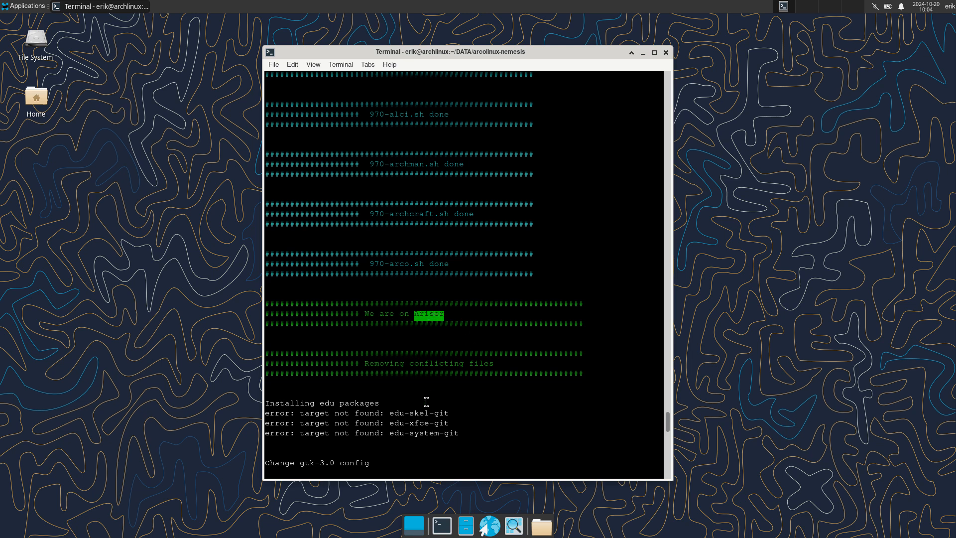
pyautogui.scroll(-3)
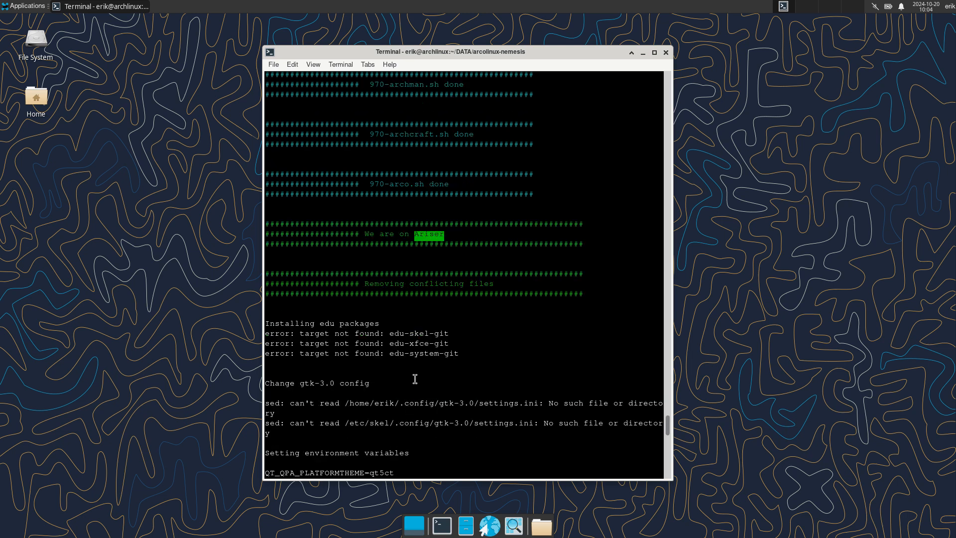
pyautogui.scroll(-3)
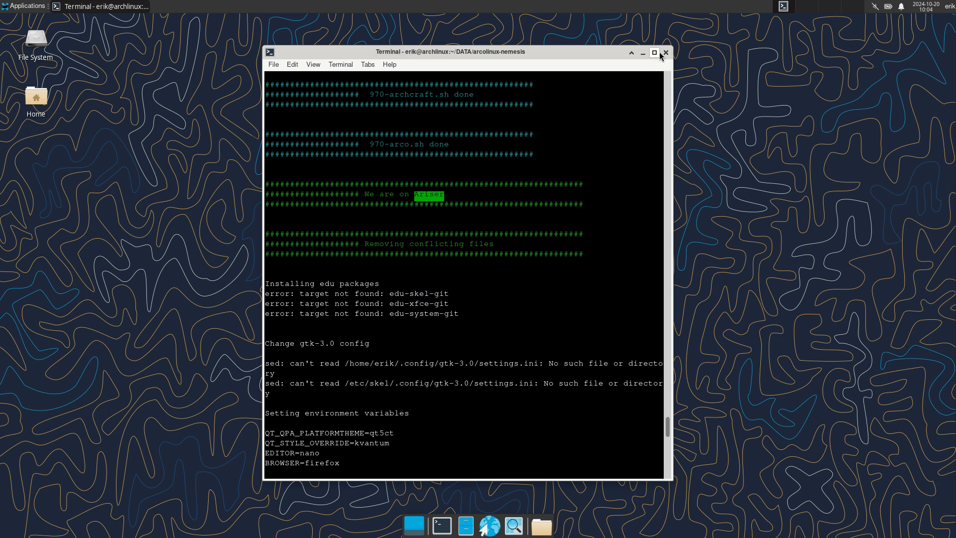
pyautogui.click(665, 52)
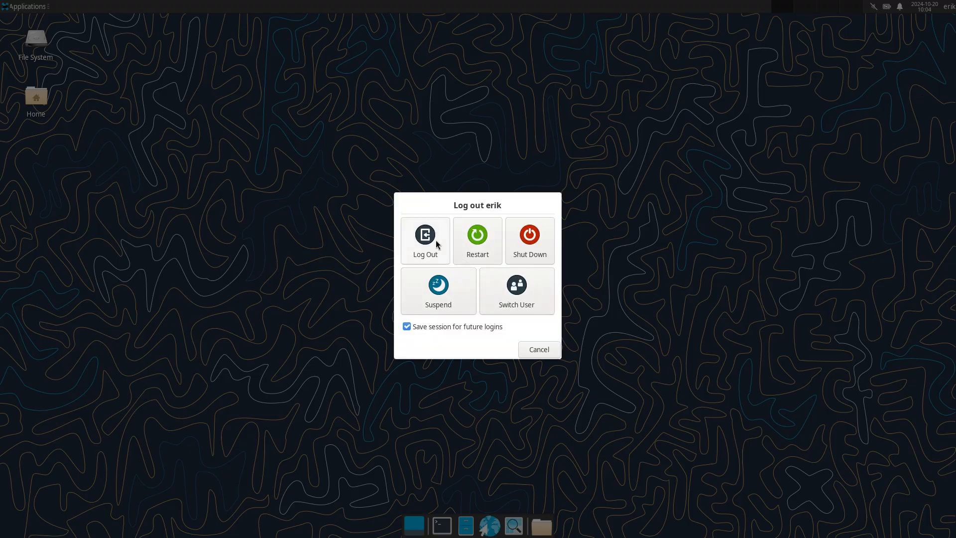
# - Log out, log back in, and close the Variety Preferences window
pyautogui.click(478, 234)
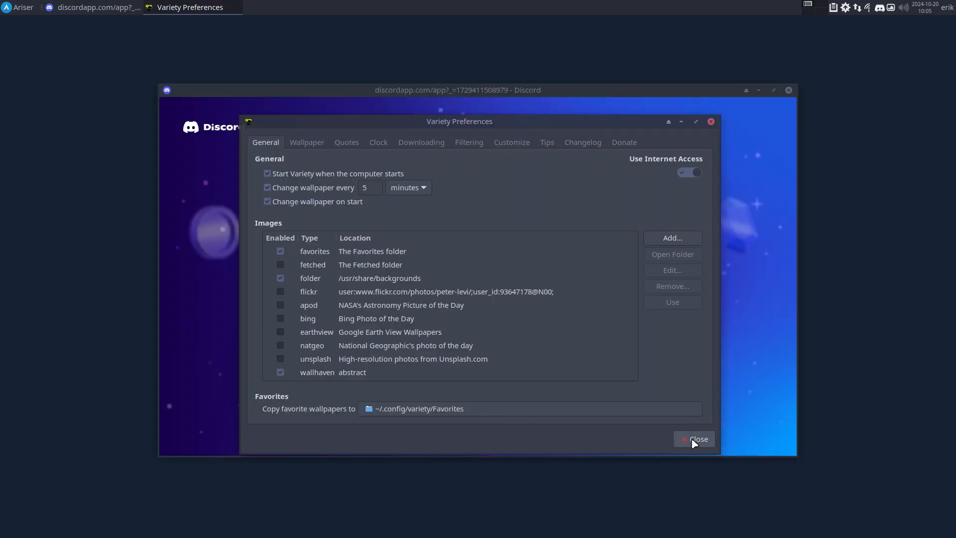
pyautogui.click(20, 7)
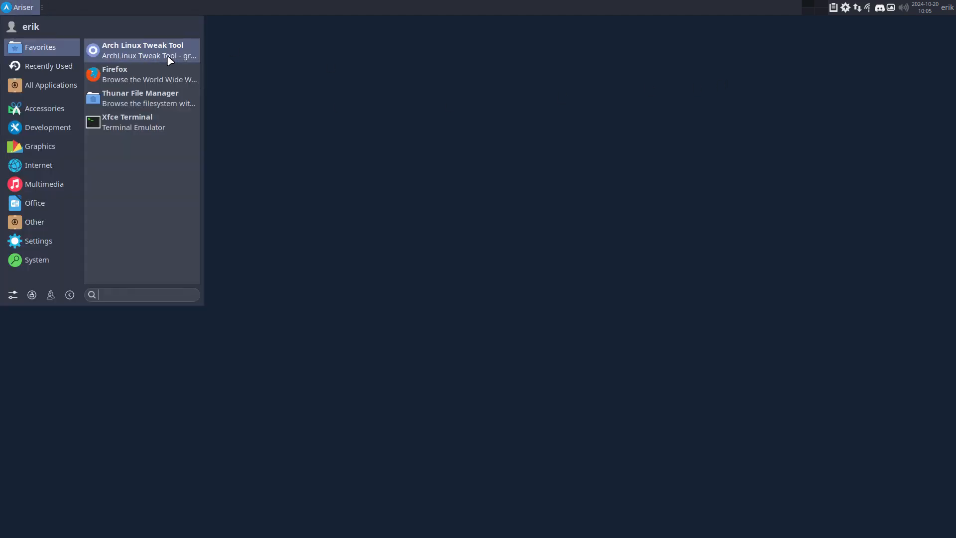
pyautogui.moveTo(128, 122)
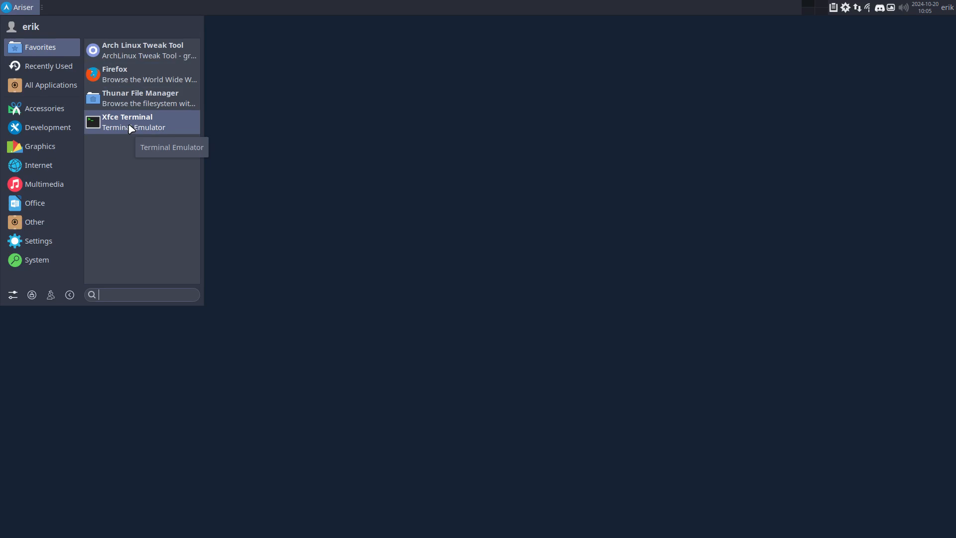
# - Show the Accessories category in the Whisker Menu
pyautogui.click(44, 108)
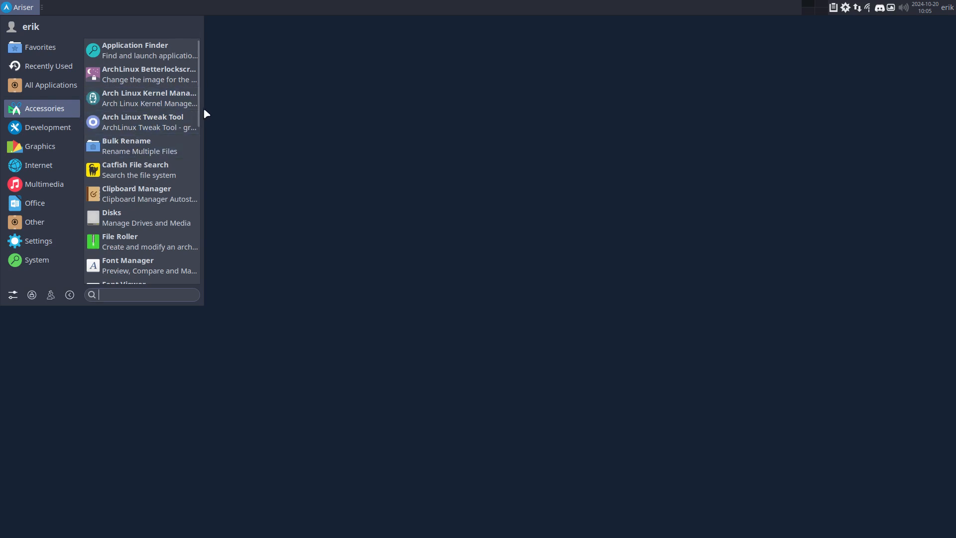
pyautogui.moveTo(42, 8)
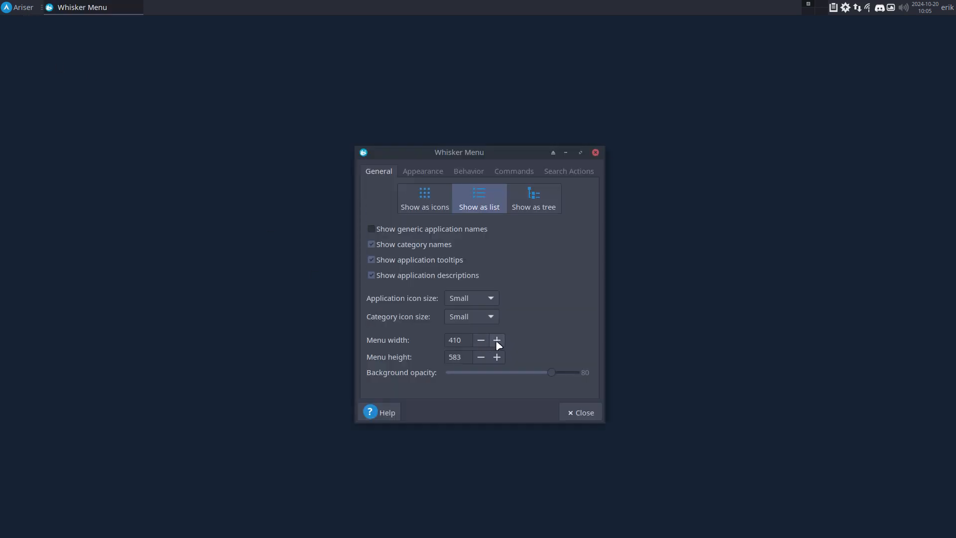
# - Raise Whisker Menu width to 440 and height to 590
pyautogui.click(497, 339)
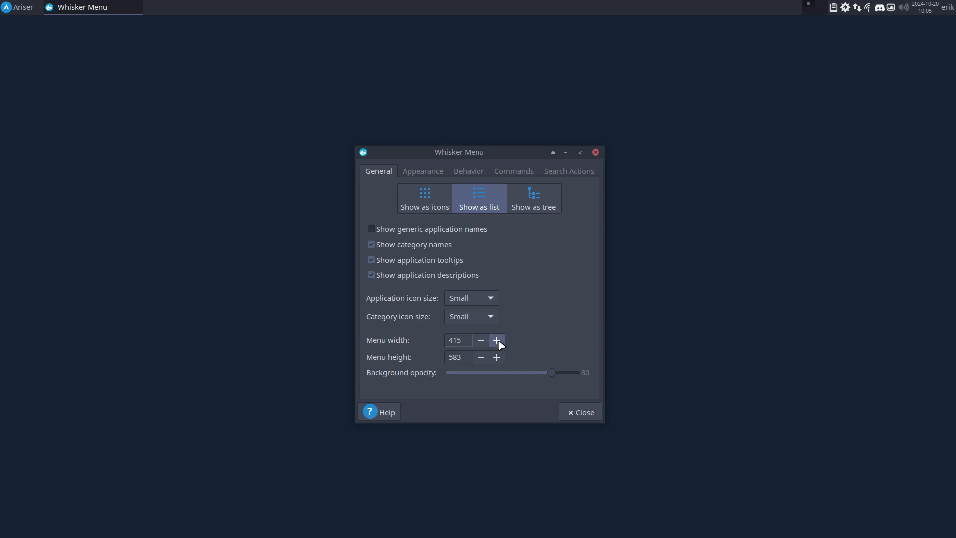
pyautogui.click(496, 340)
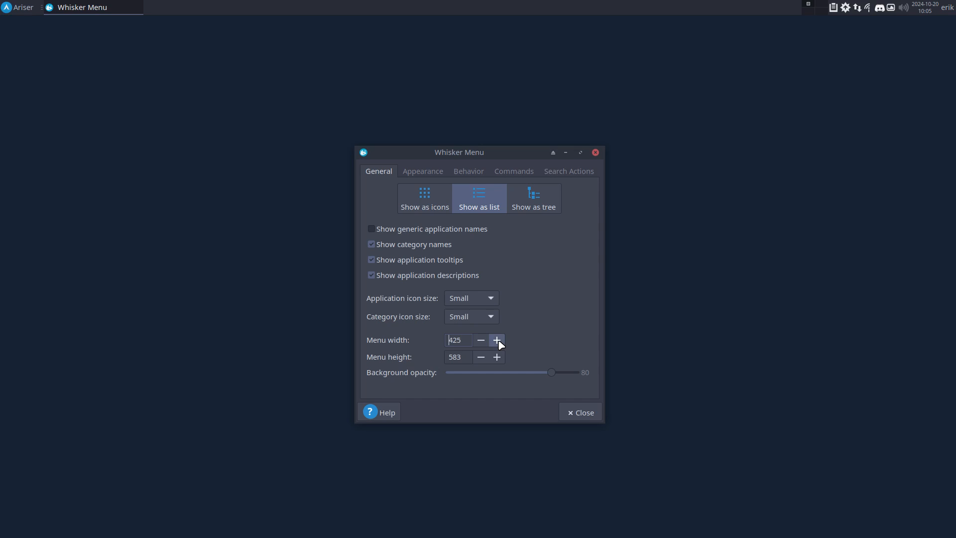
pyautogui.click(496, 340)
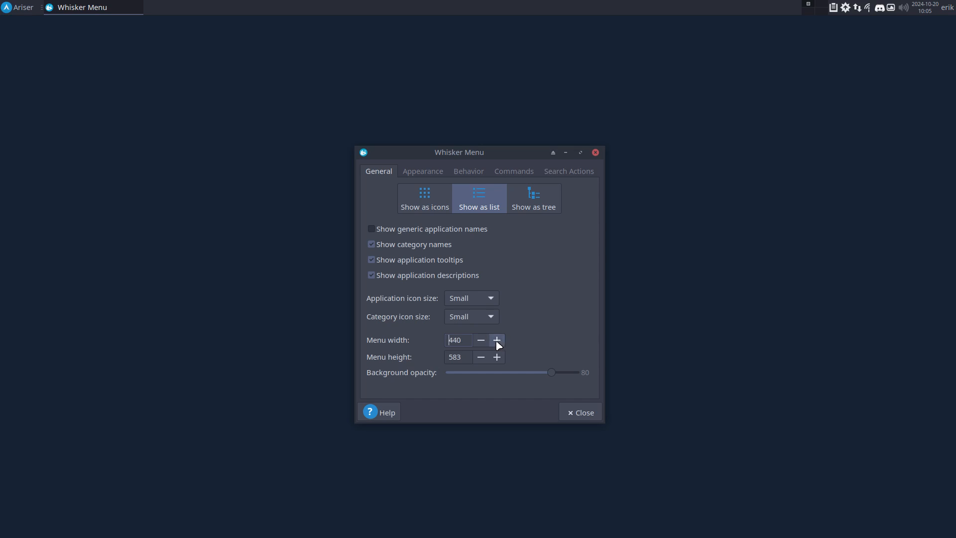
pyautogui.click(497, 357)
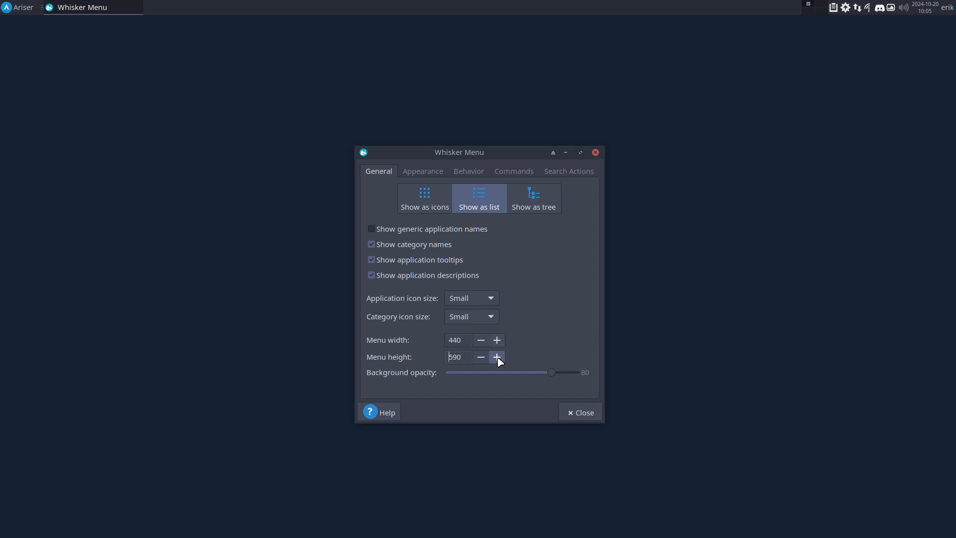
pyautogui.click(18, 7)
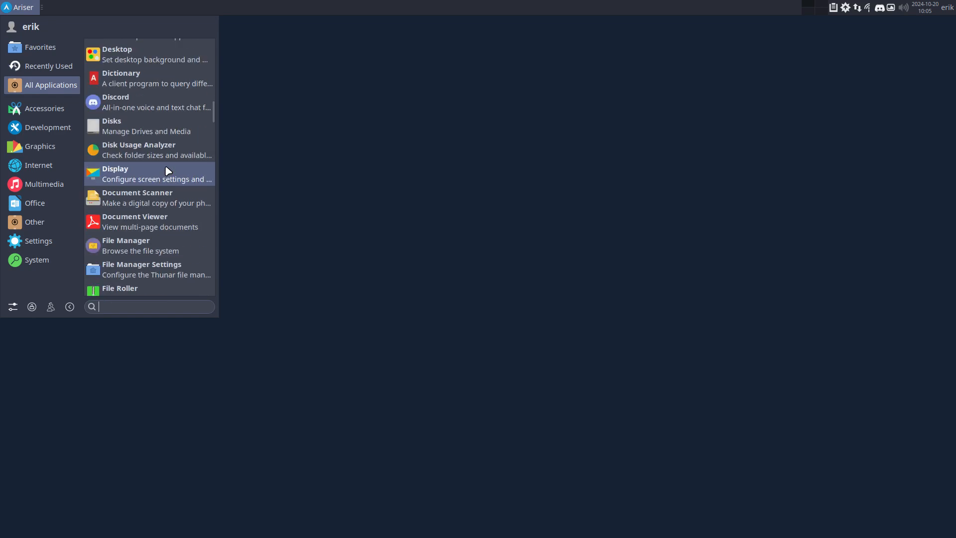
# - Scroll through All Applications in the enlarged Whisker Menu
pyautogui.scroll(-3)
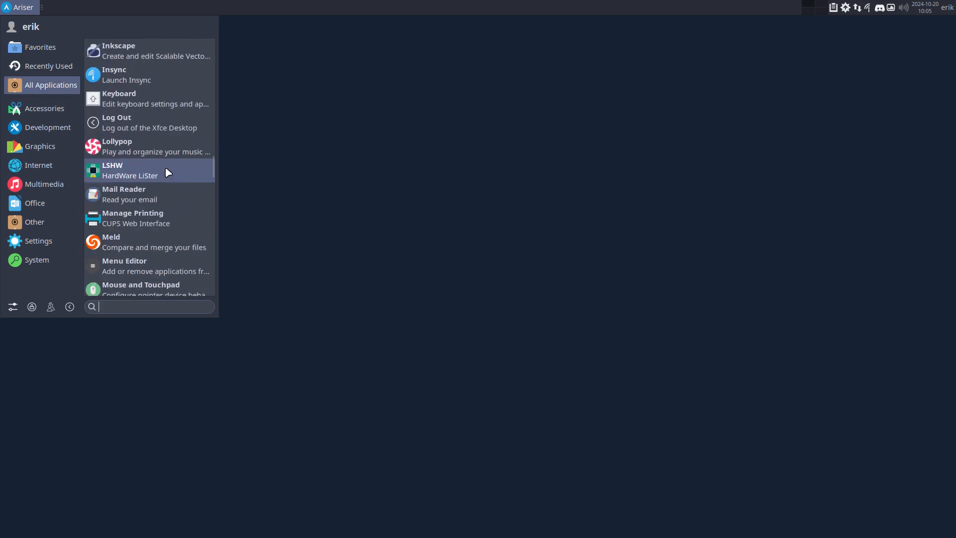
pyautogui.scroll(-3)
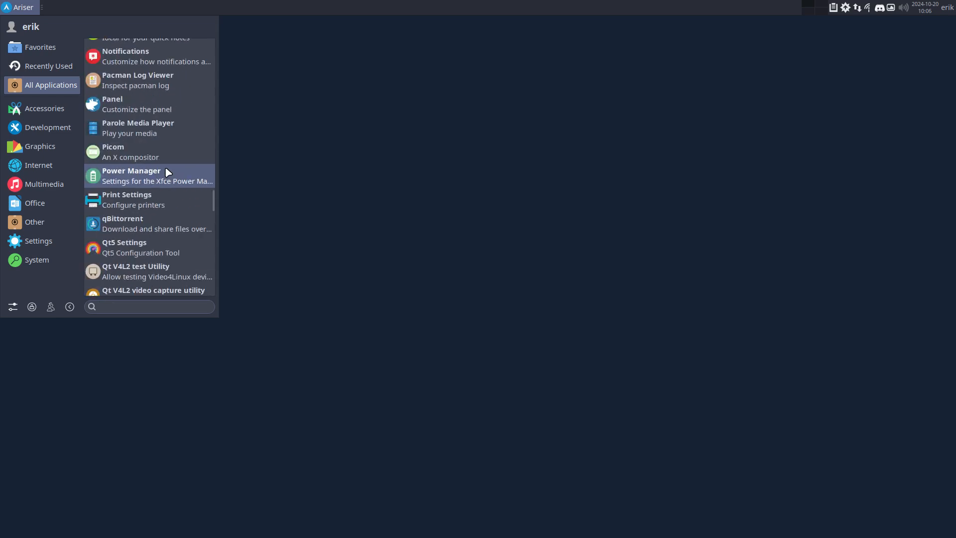
pyautogui.scroll(-3)
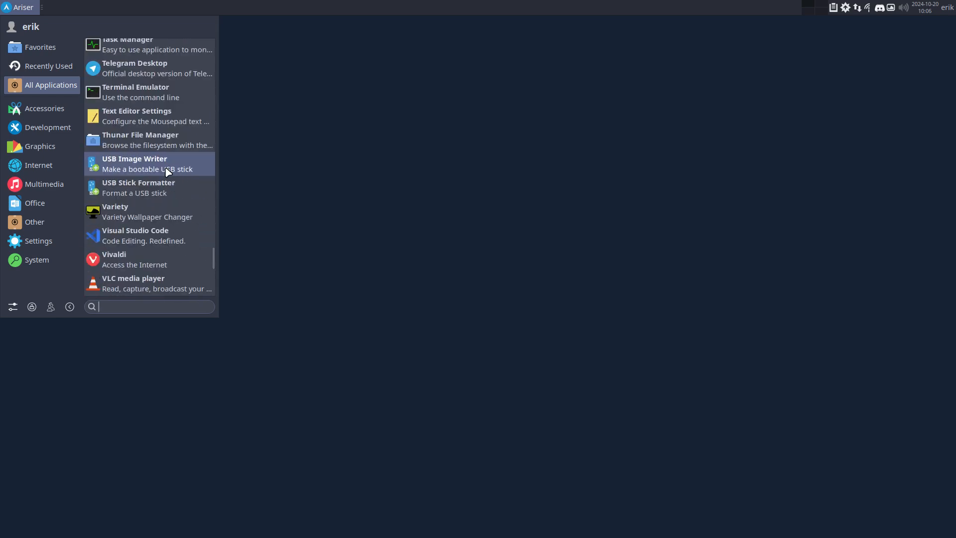
pyautogui.scroll(-3)
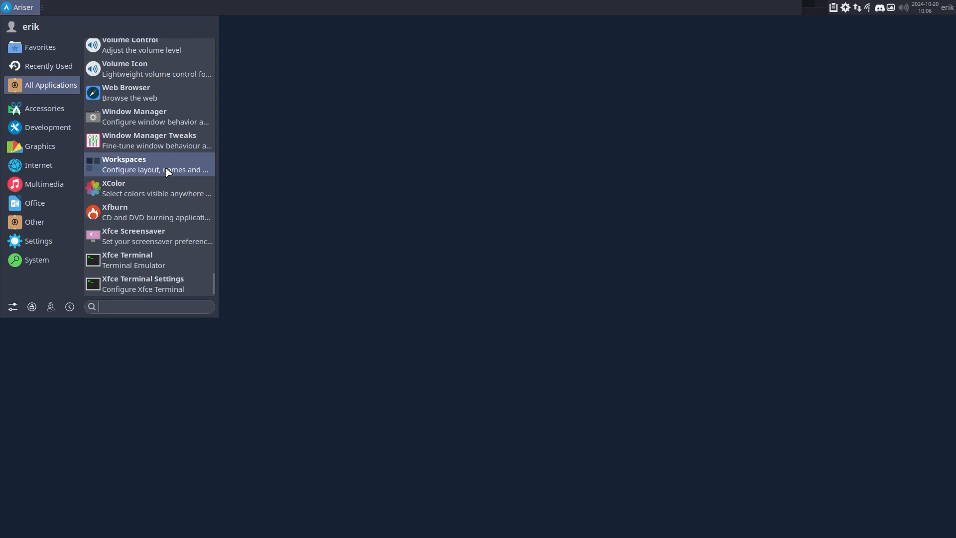
# - Browse Accessories, Internet, Multimedia, Office and Settings, then launch Settings Manager
pyautogui.click(44, 108)
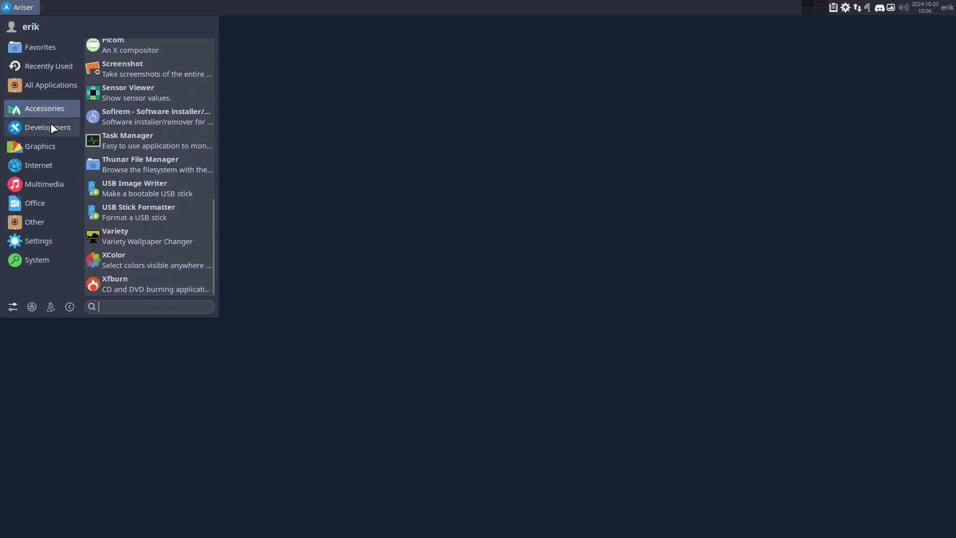
pyautogui.click(47, 127)
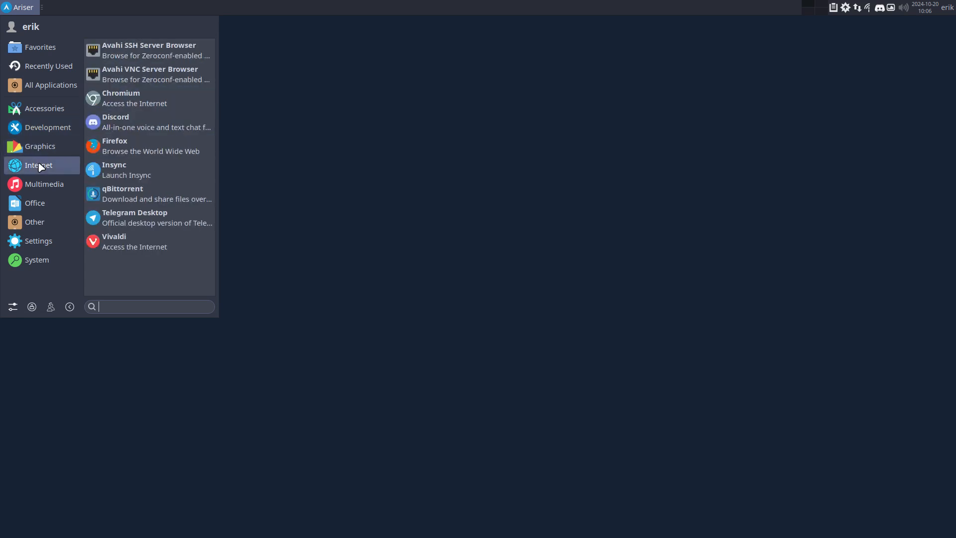
pyautogui.click(44, 184)
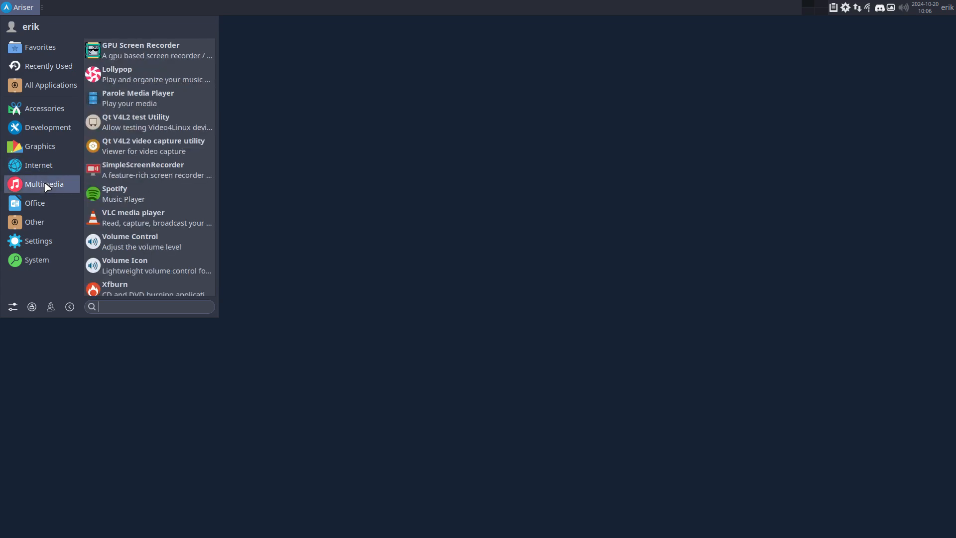
pyautogui.click(35, 203)
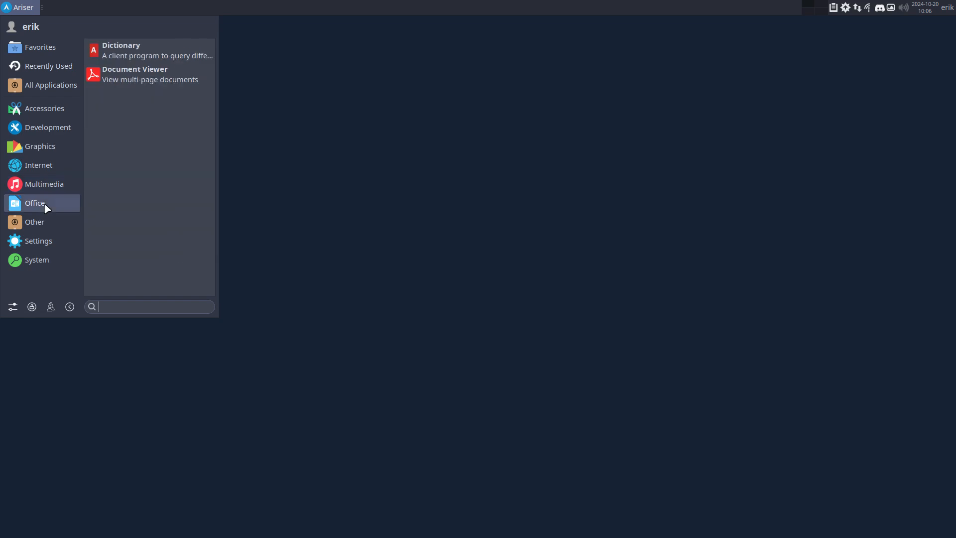
pyautogui.click(38, 240)
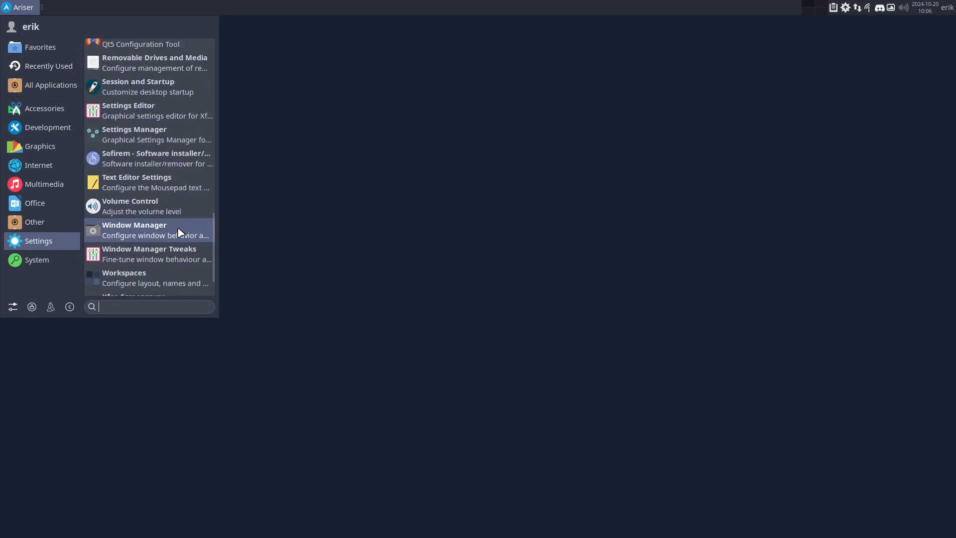
pyautogui.click(37, 259)
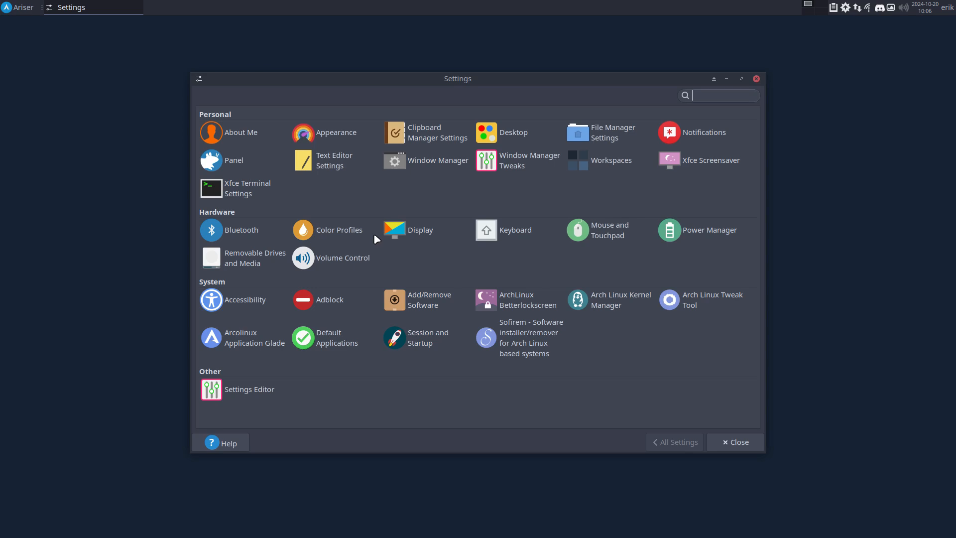
pyautogui.moveTo(756, 84)
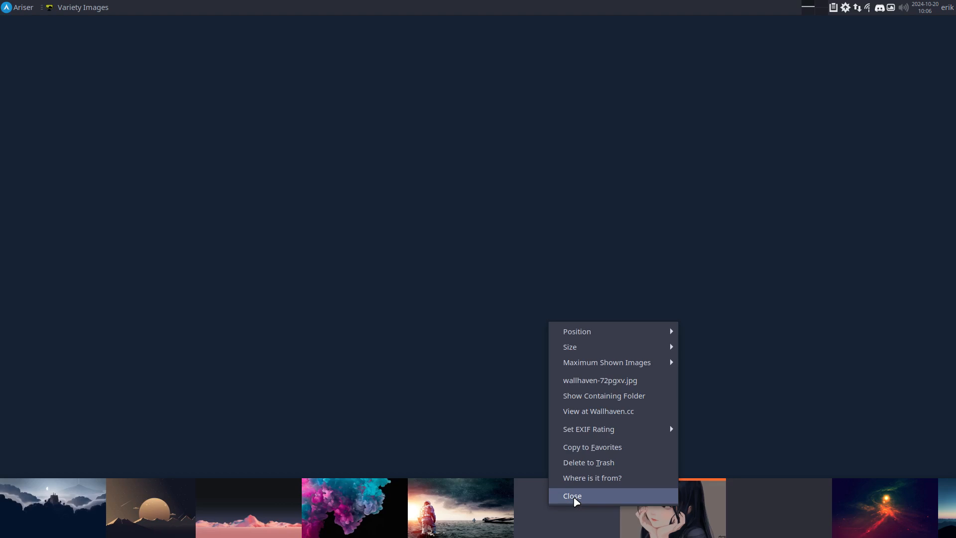
# - Close the Variety wallpaper thumbnail strip
pyautogui.click(19, 7)
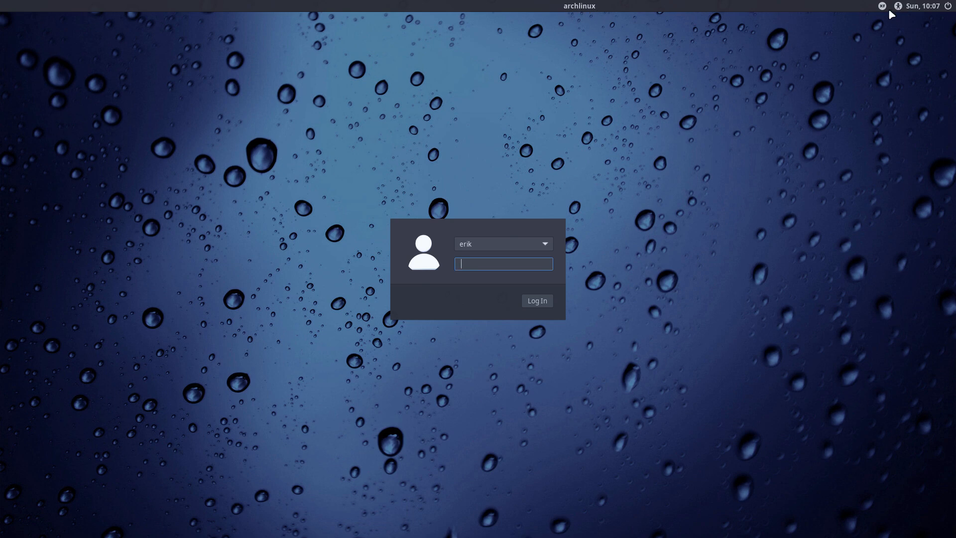
pyautogui.moveTo(498, 238)
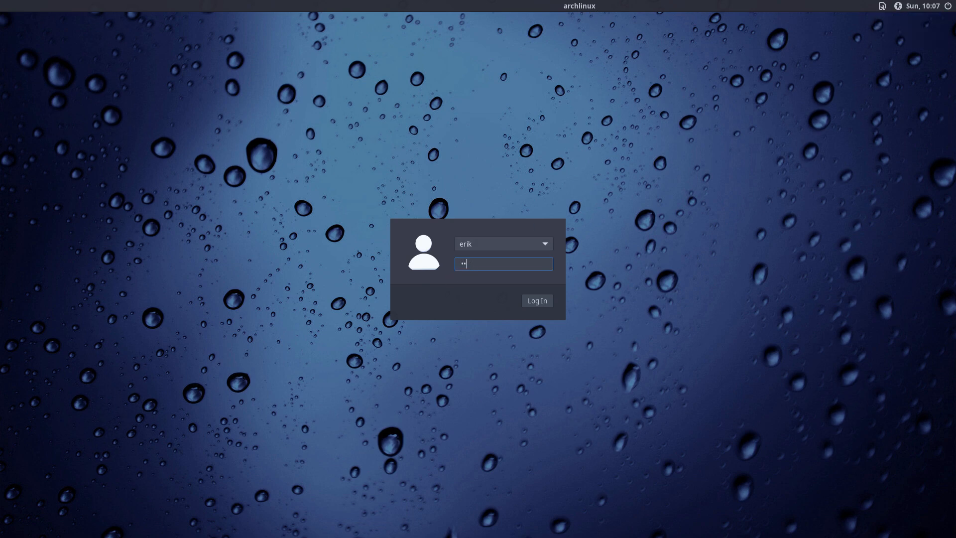
# - Log in through the LightDM greeter to start a fresh chadwm desktop session
pyautogui.click(536, 301)
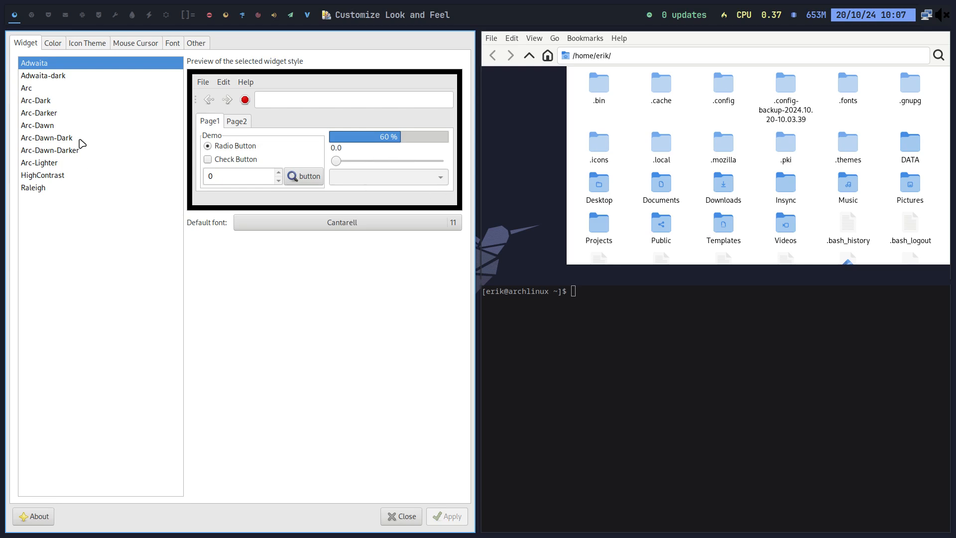
# - View the Icon Theme list in Customize Look and Feel, then close the window
pyautogui.click(87, 42)
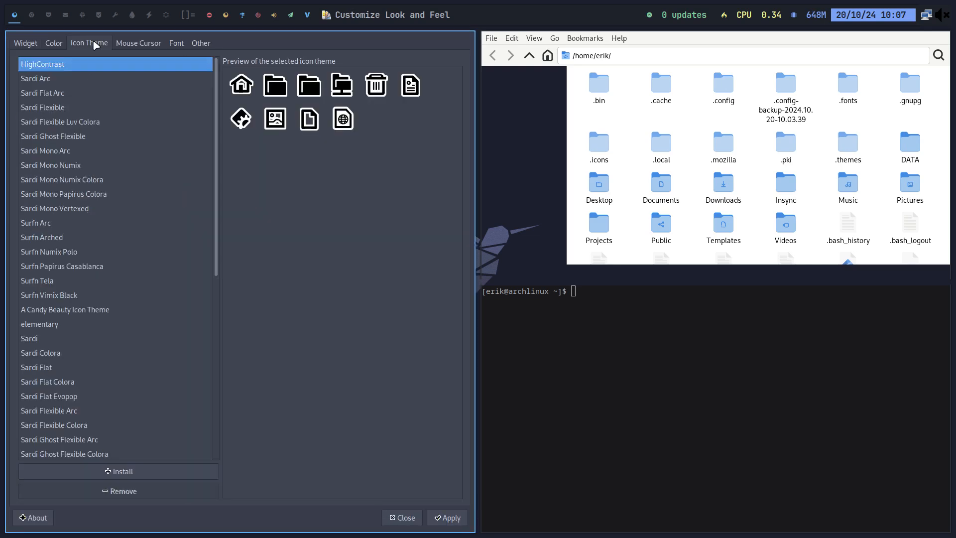
pyautogui.moveTo(125, 121)
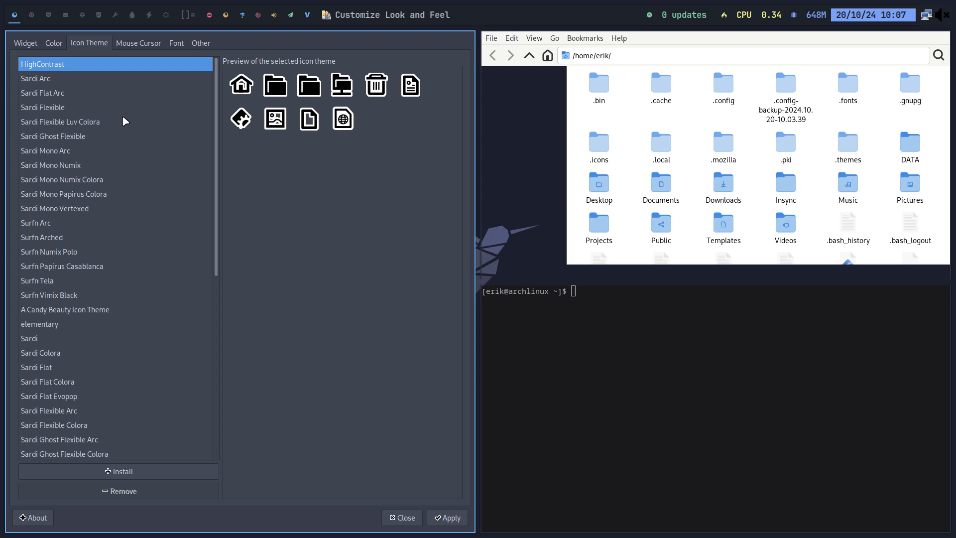
pyautogui.click(64, 309)
pyautogui.write('neofetch')
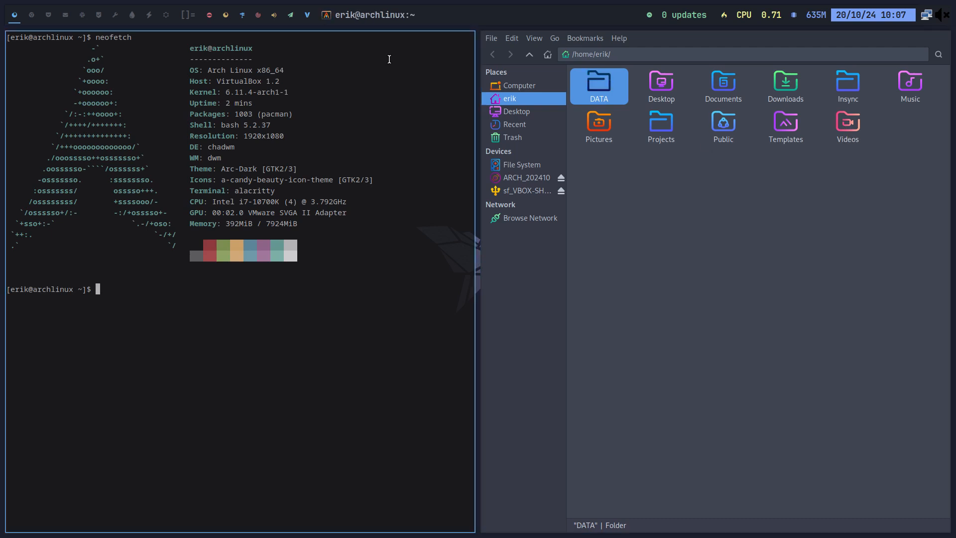
pyautogui.moveTo(25, 19)
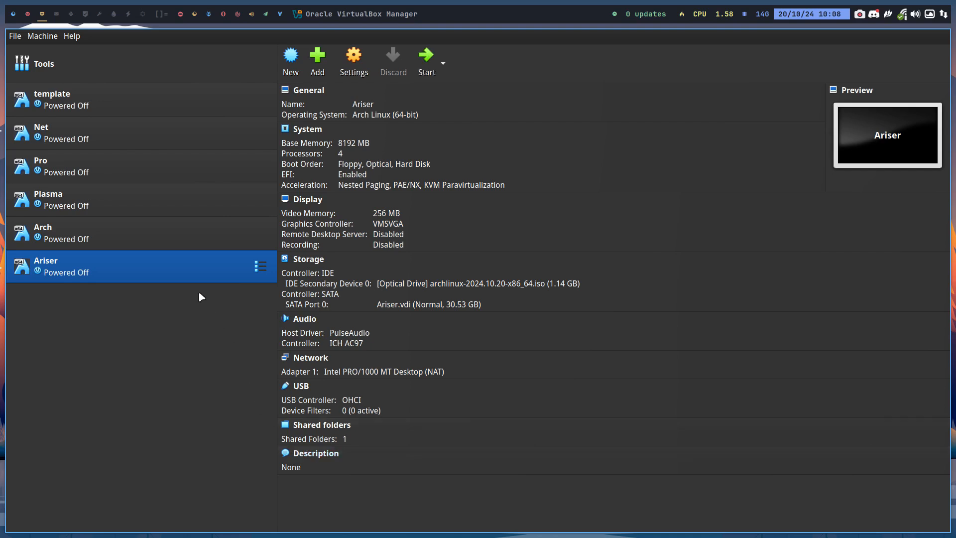
pyautogui.moveTo(176, 272)
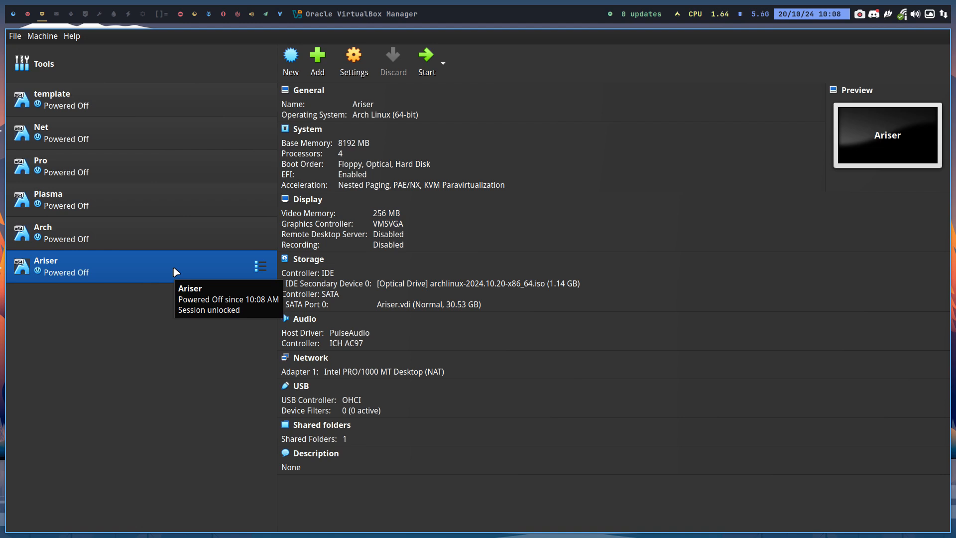
pyautogui.moveTo(176, 272)
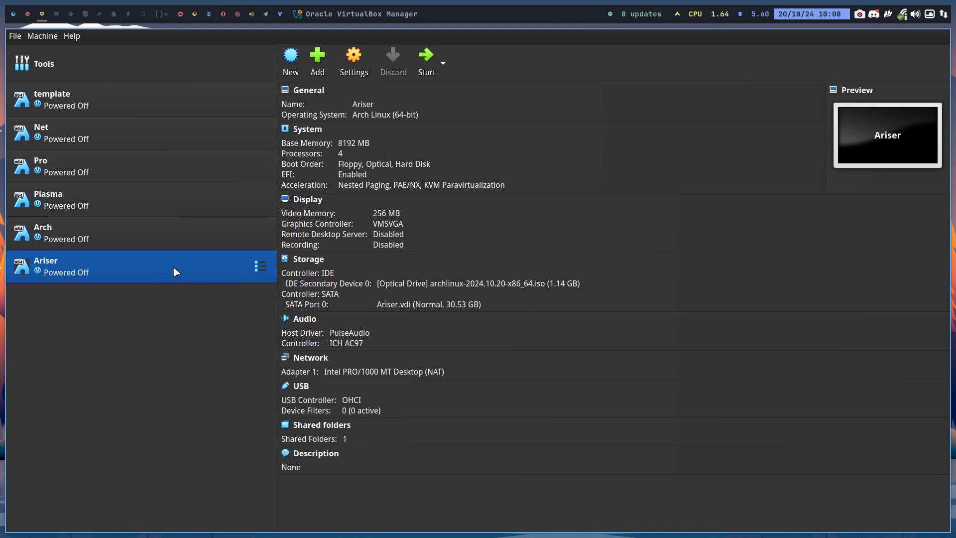